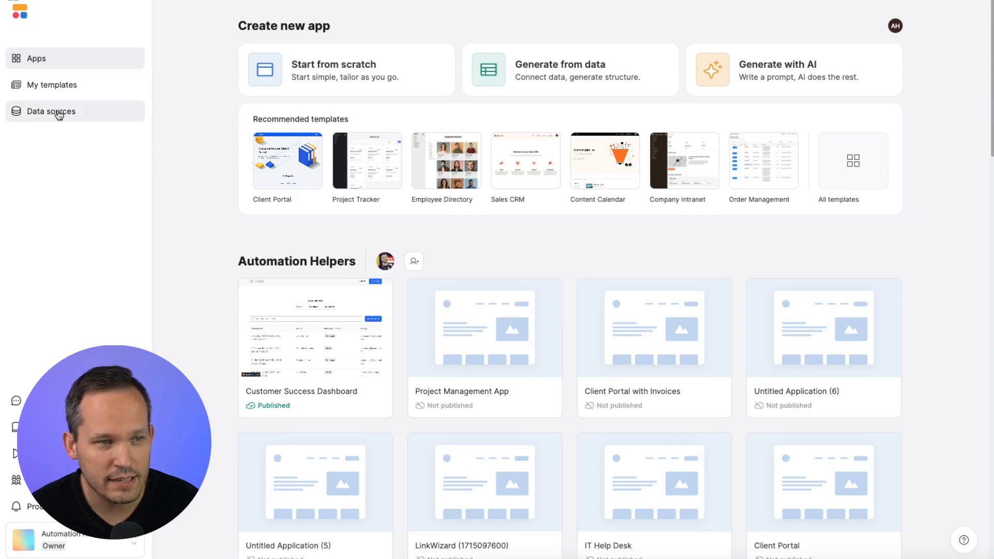
# - Start connecting a new SQL data source of type PostgreSQL and reach its connection details form
pyautogui.click(51, 110)
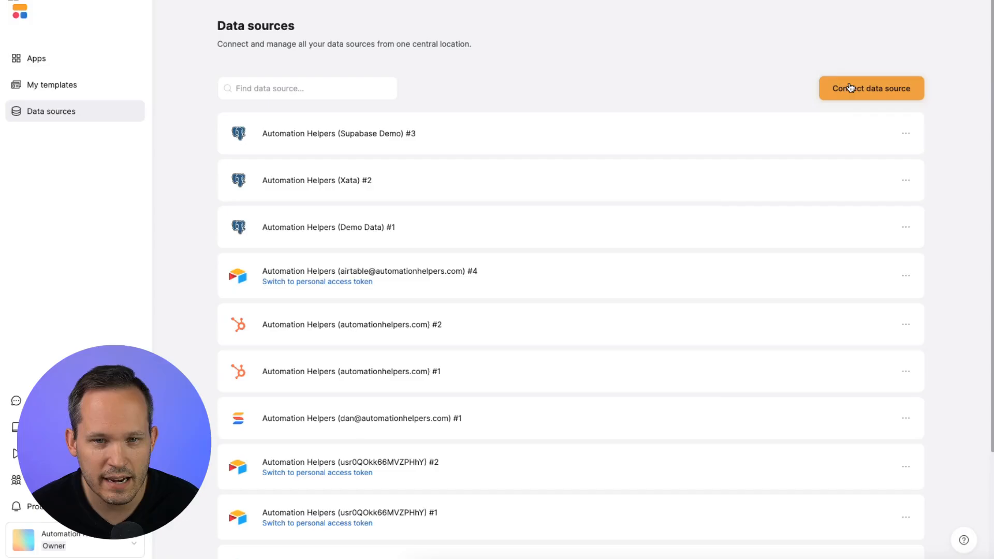
pyautogui.click(871, 87)
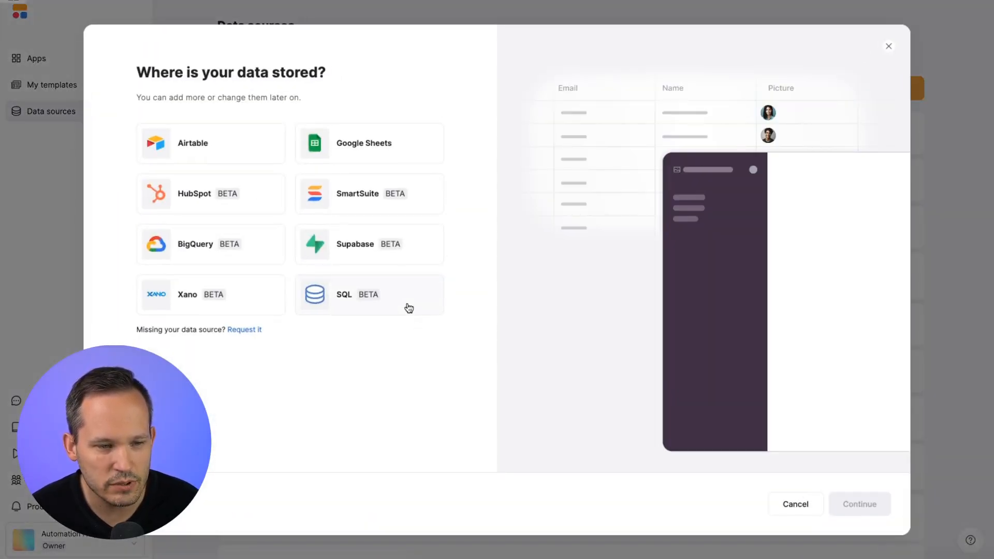
pyautogui.click(369, 294)
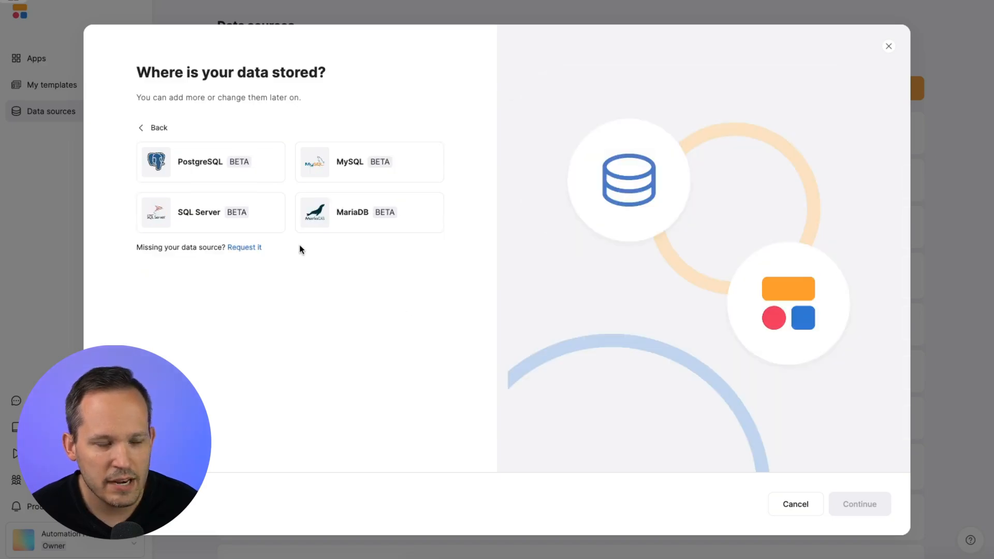
pyautogui.moveTo(289, 190)
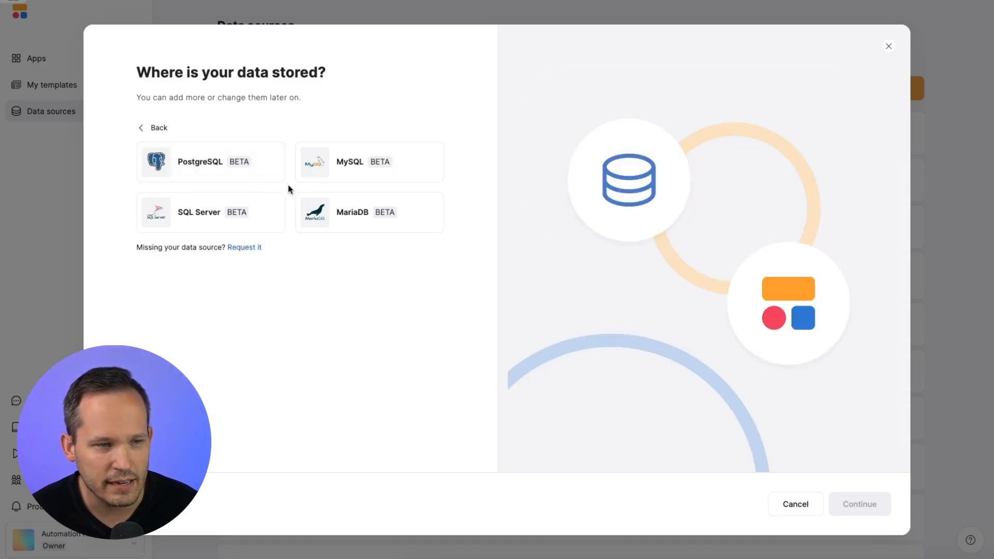
pyautogui.click(210, 161)
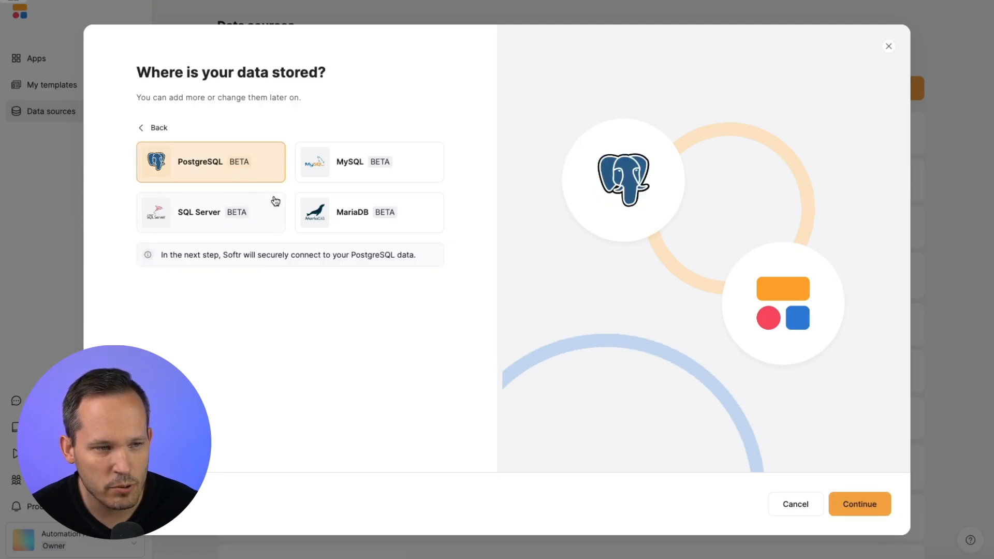
pyautogui.click(860, 504)
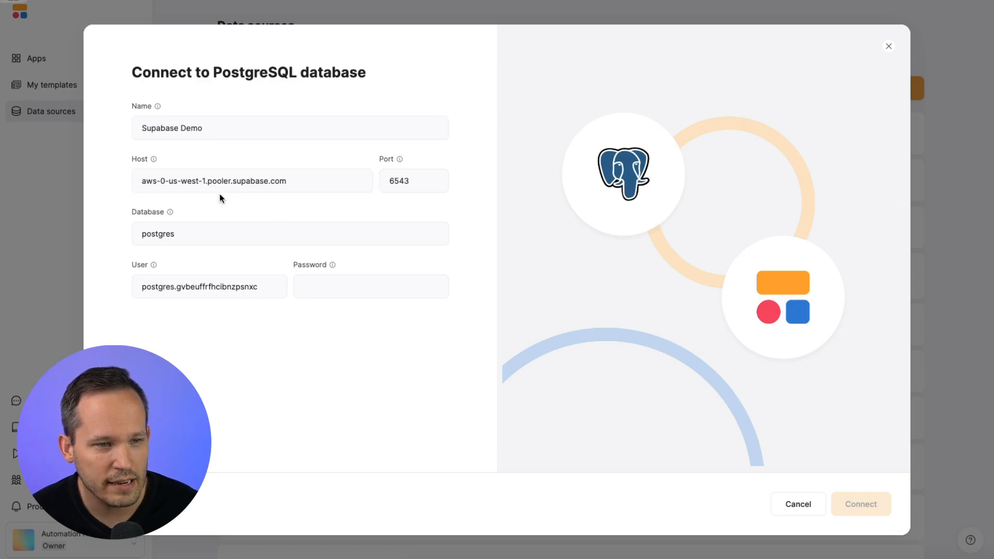
pyautogui.moveTo(241, 275)
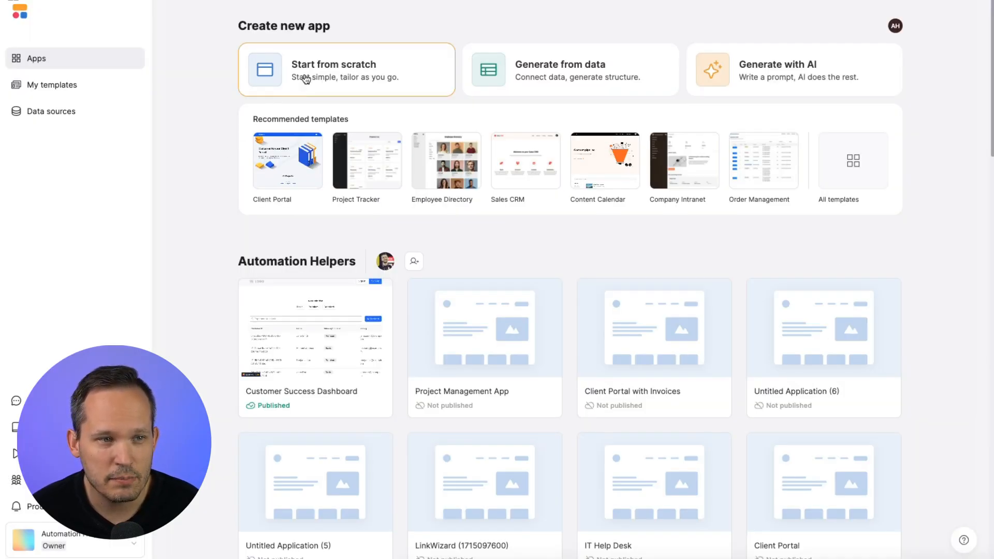
# - Start a new app from scratch, bringing up the pre-built pages picker
pyautogui.click(333, 70)
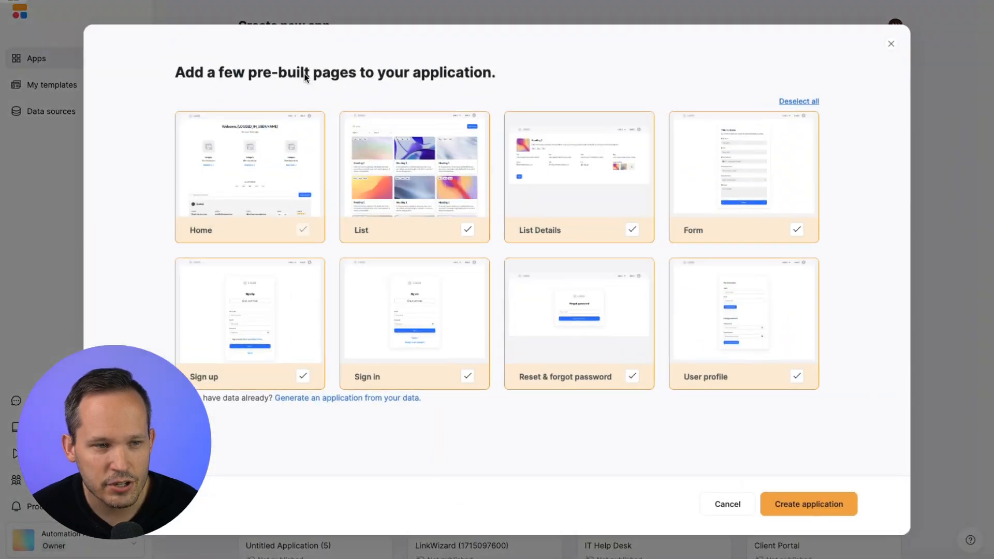
pyautogui.moveTo(484, 281)
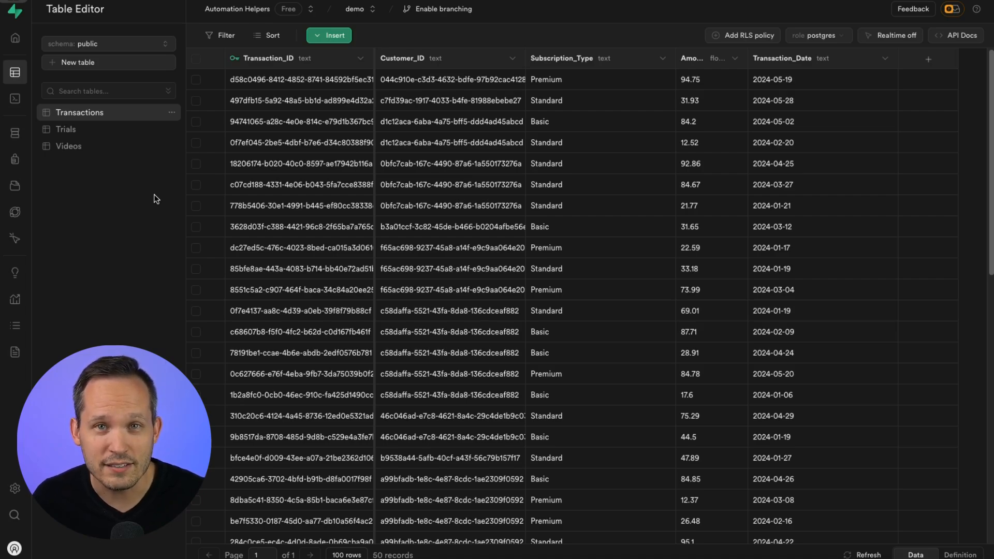
pyautogui.moveTo(125, 171)
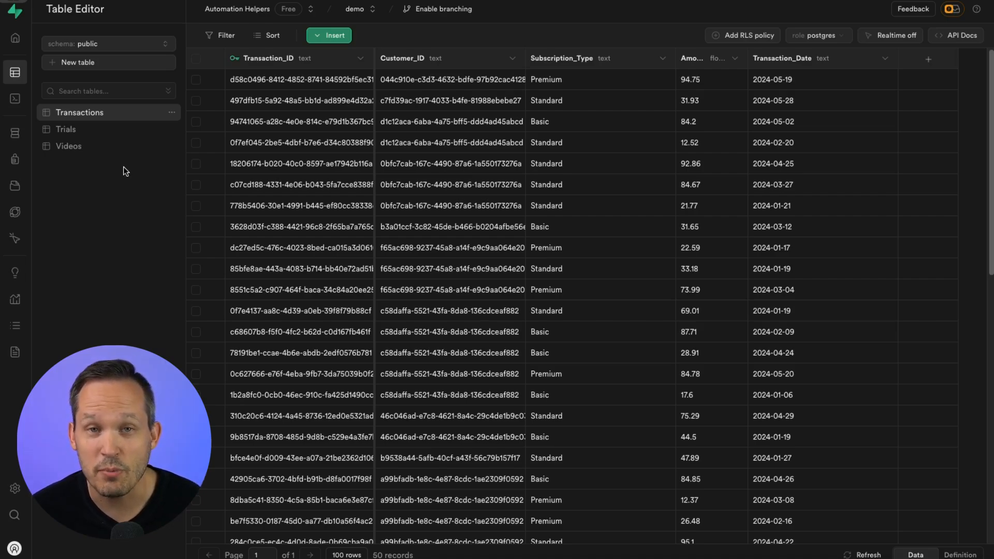
pyautogui.moveTo(470, 164)
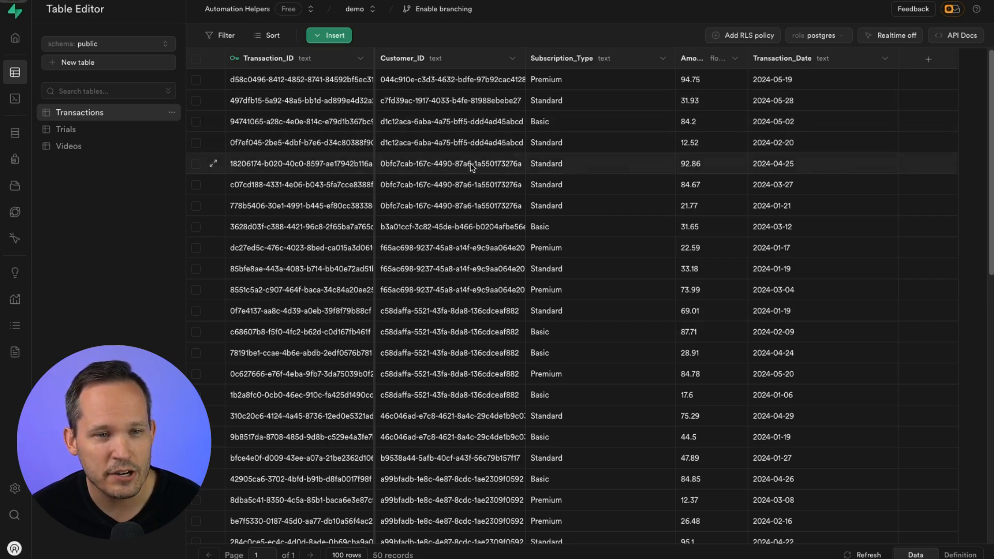
pyautogui.click(66, 129)
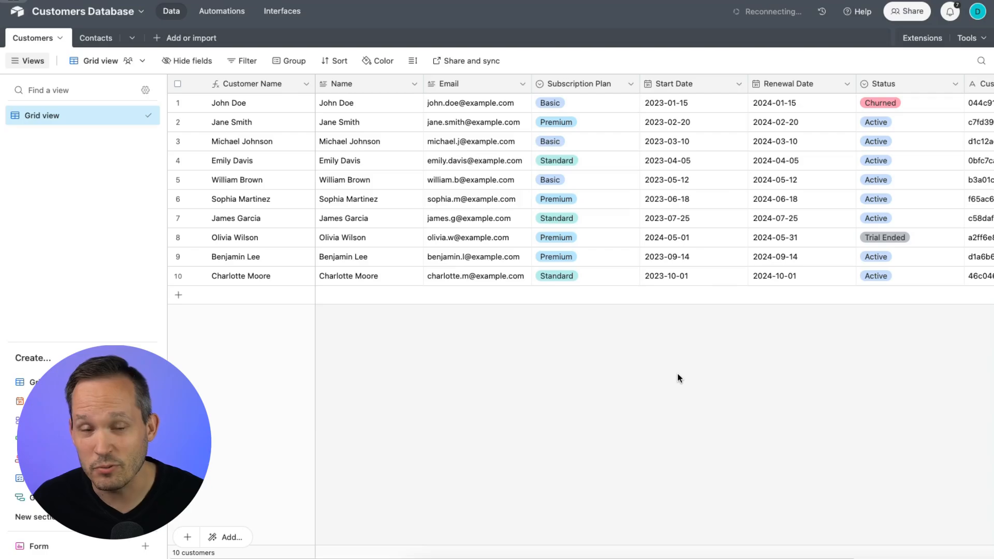
pyautogui.moveTo(487, 367)
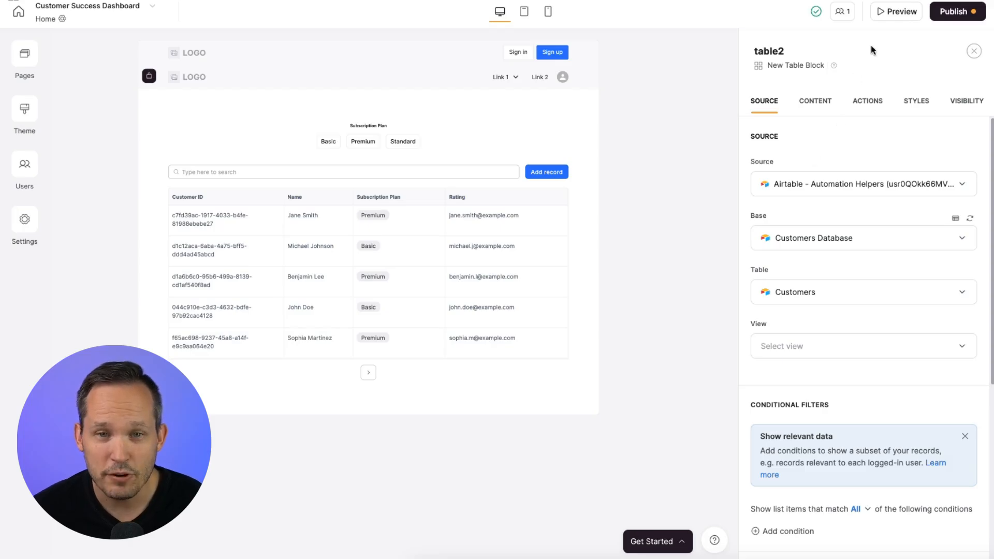
pyautogui.click(895, 10)
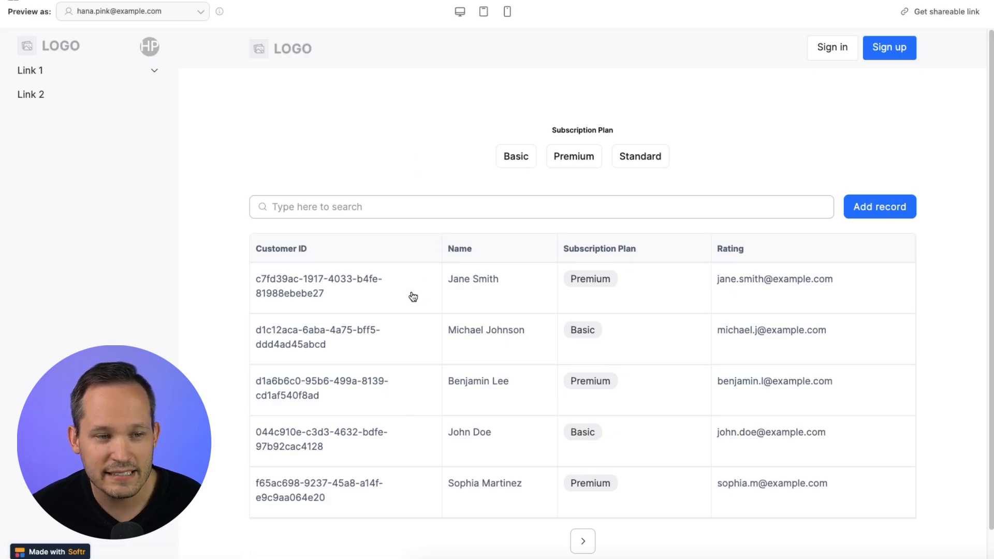
pyautogui.moveTo(473, 307)
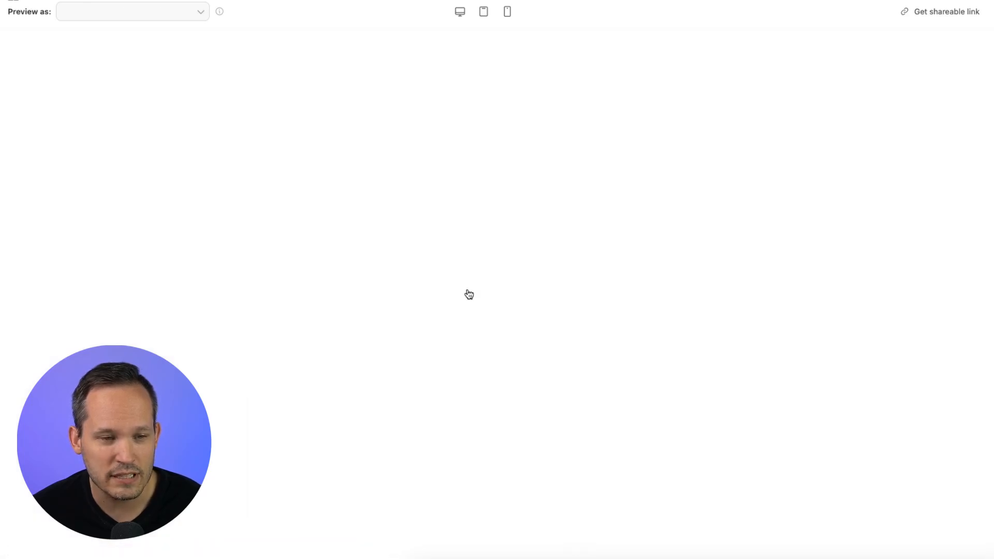
pyautogui.click(132, 10)
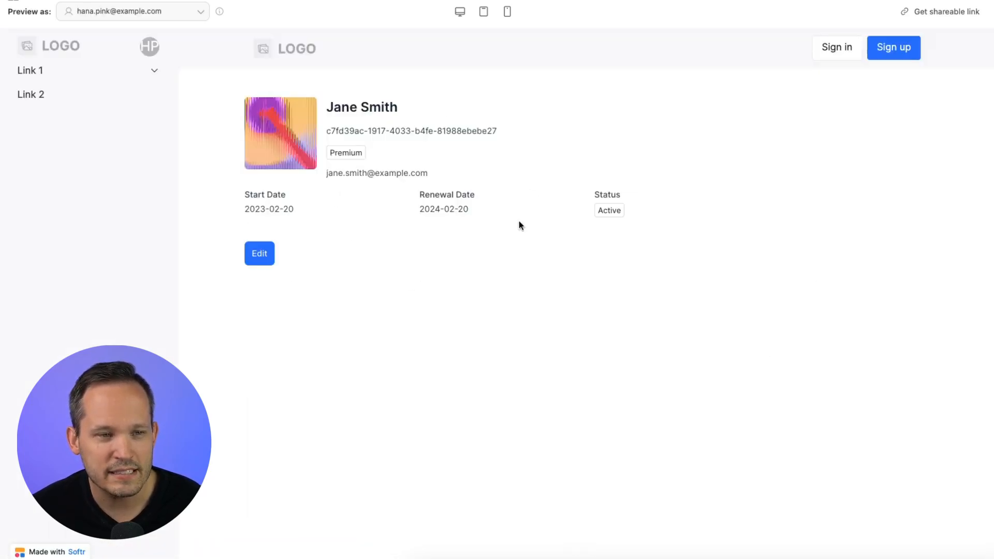
pyautogui.moveTo(357, 213)
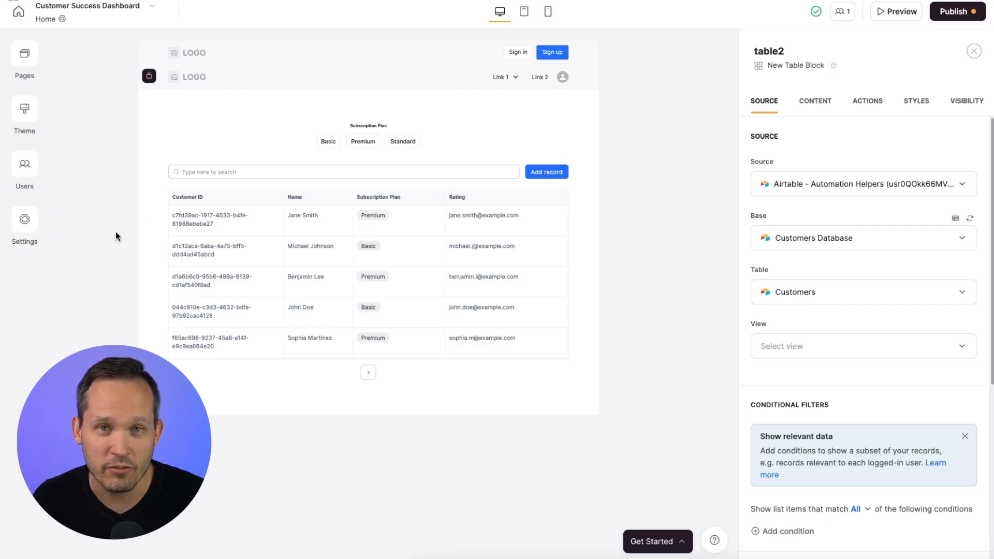
# - Add a Table block to the customer details page from Browse blocks
pyautogui.click(24, 57)
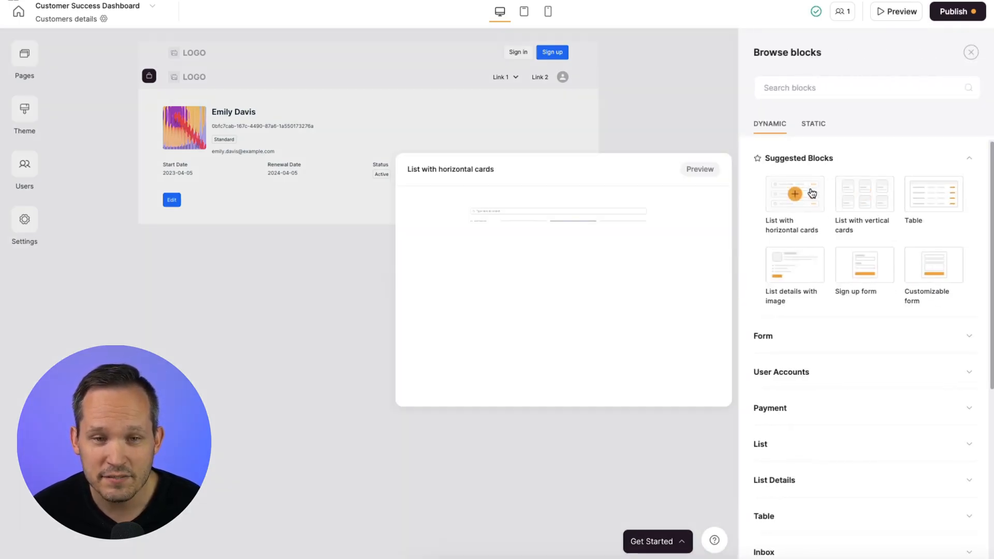
pyautogui.click(863, 194)
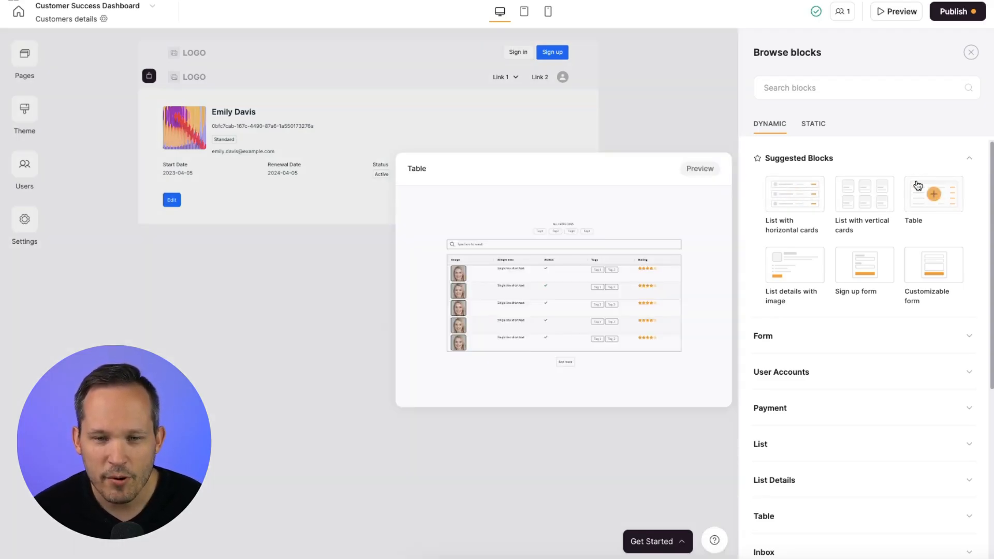
pyautogui.click(933, 193)
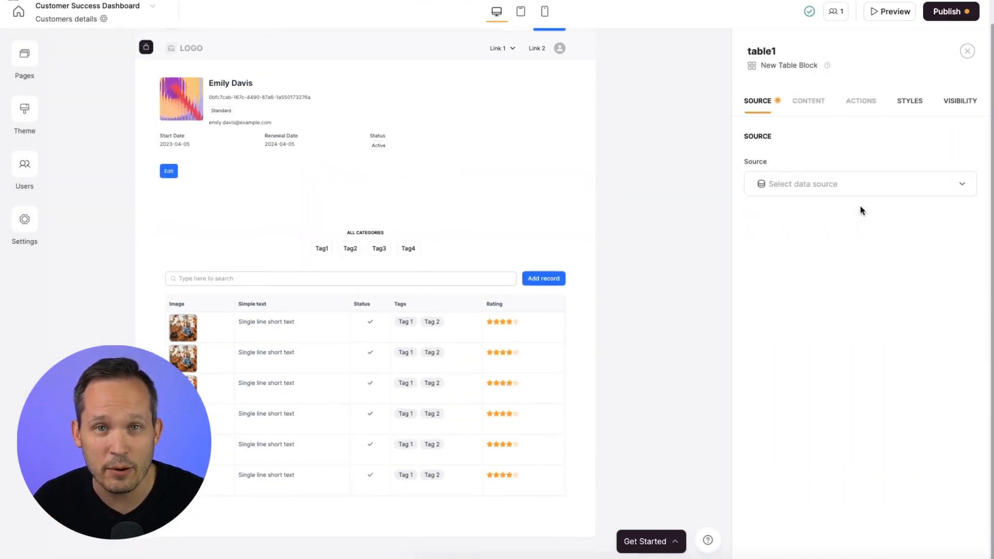
pyautogui.moveTo(868, 181)
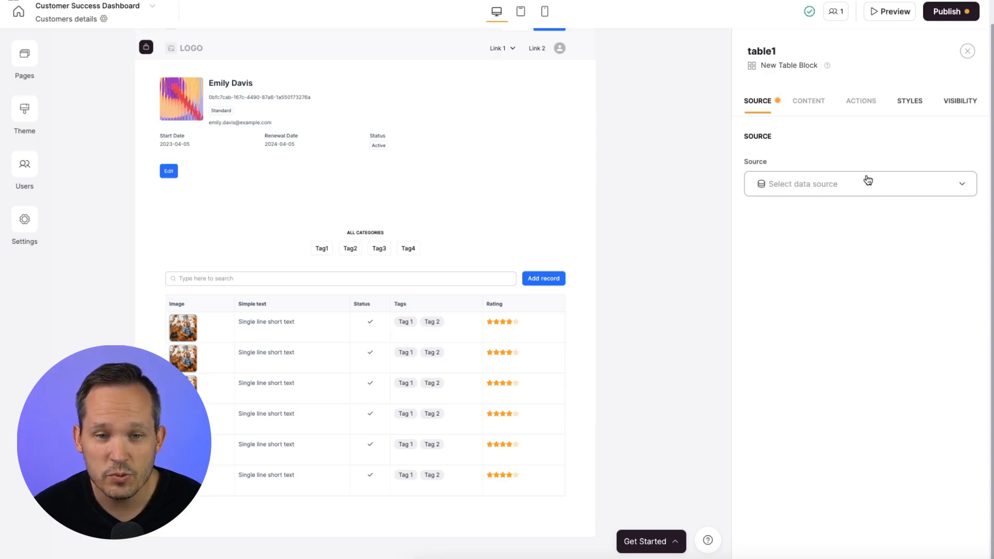
# - Source the table from PostgreSQL Supabase Demo, database postgres, schema public, table Trials
pyautogui.click(859, 184)
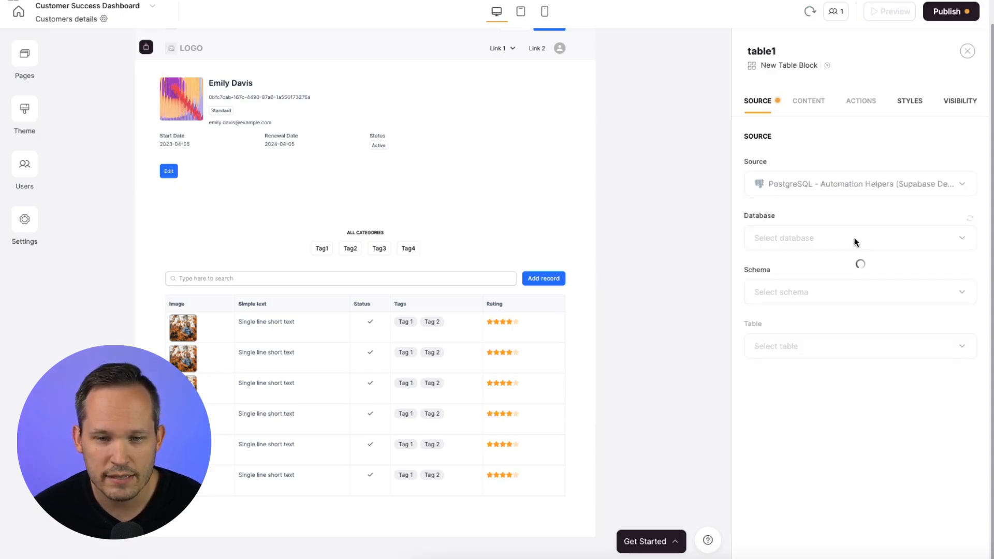
pyautogui.click(856, 238)
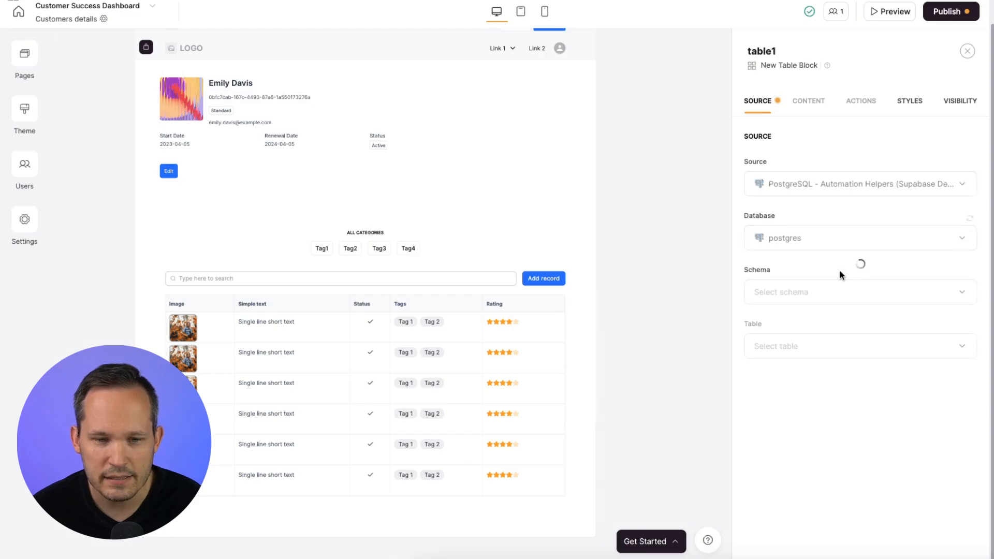
pyautogui.click(860, 292)
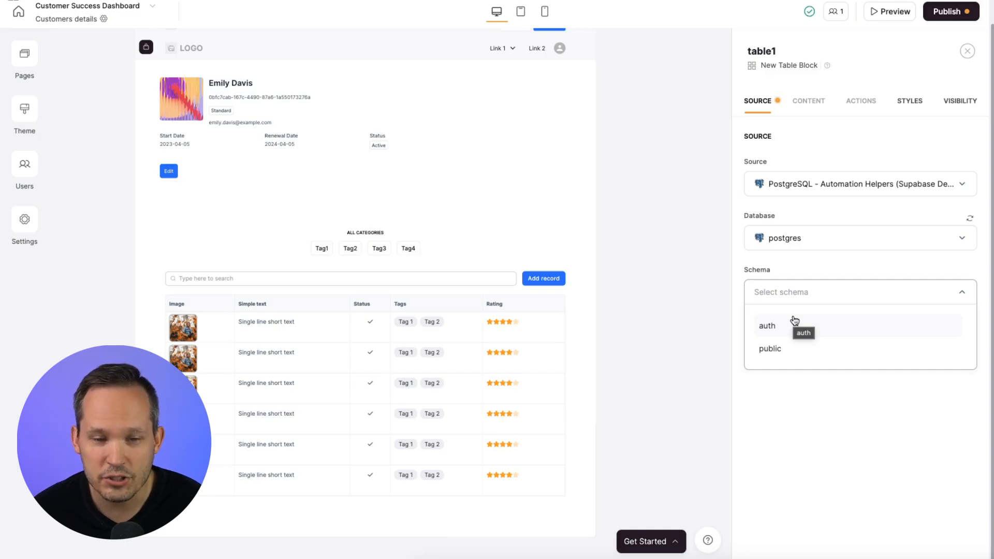
pyautogui.click(769, 349)
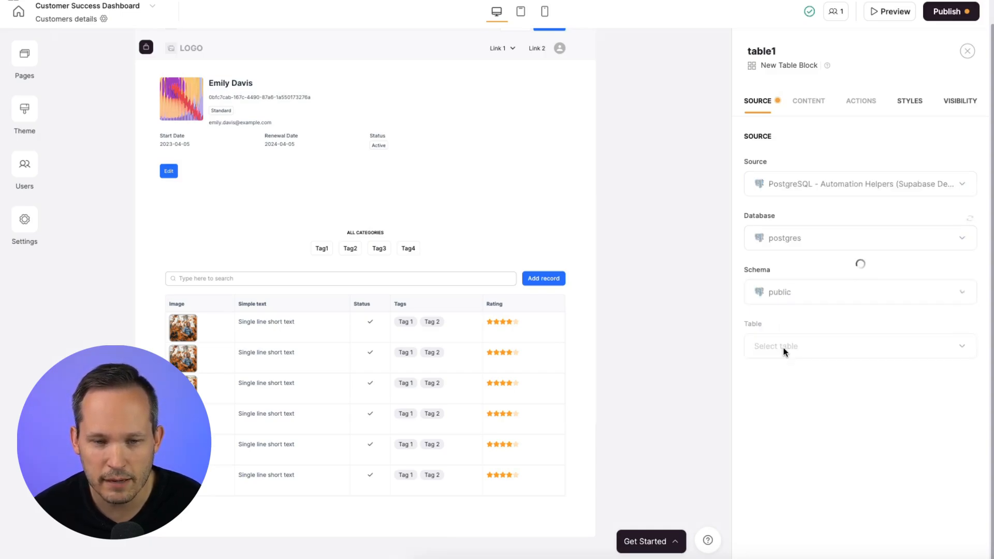
pyautogui.click(858, 346)
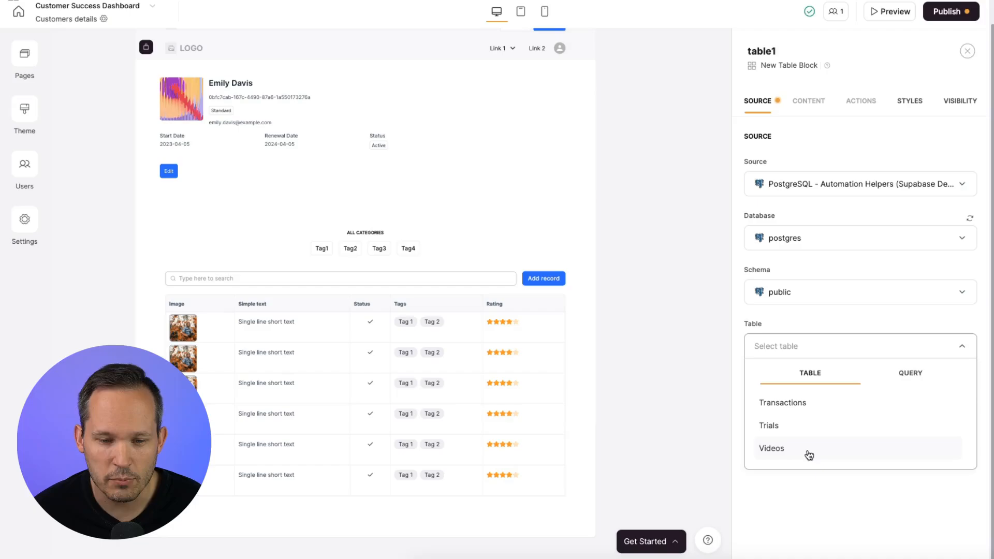
pyautogui.click(910, 373)
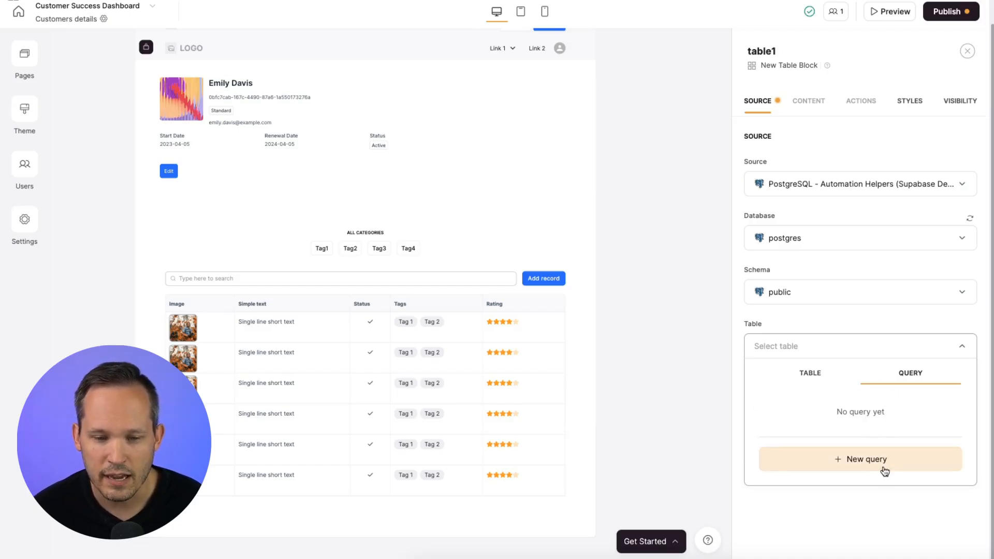
pyautogui.click(866, 459)
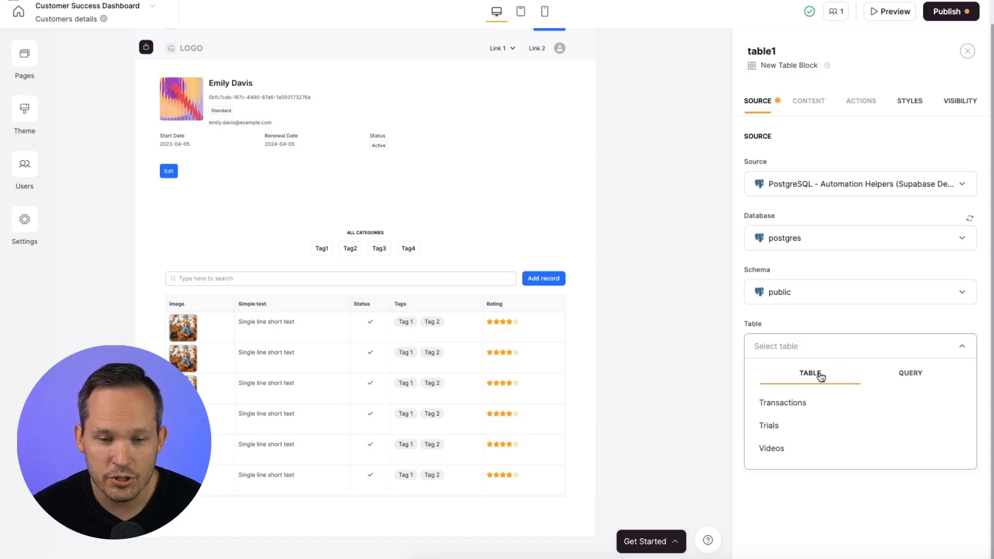
pyautogui.click(769, 426)
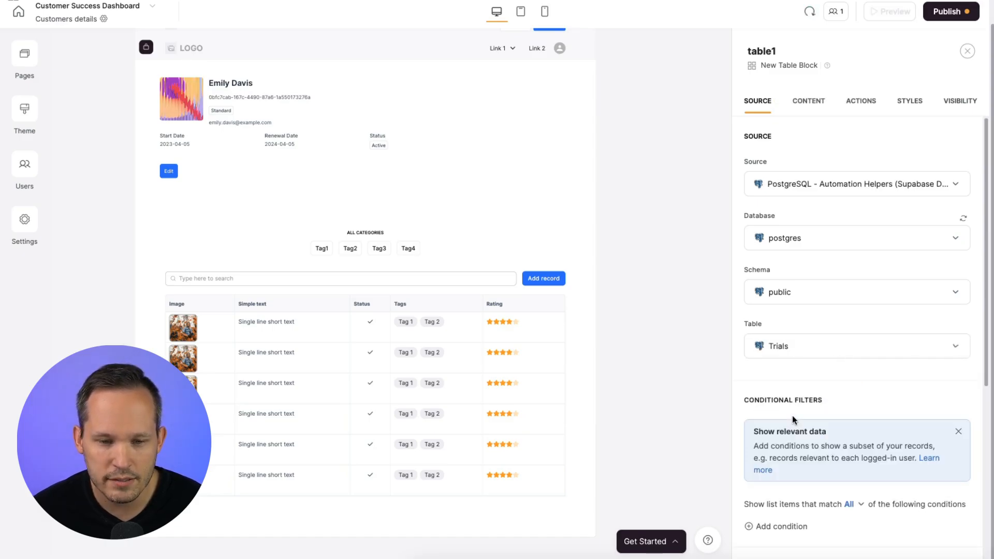
# - Remove the Image field from the table's content and turn off its search bar
pyautogui.click(809, 101)
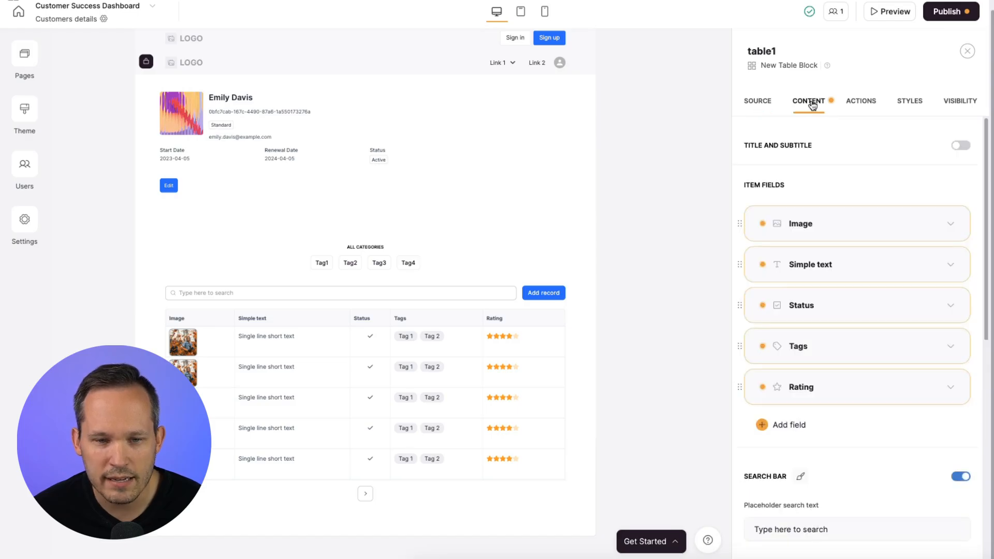
pyautogui.moveTo(744, 344)
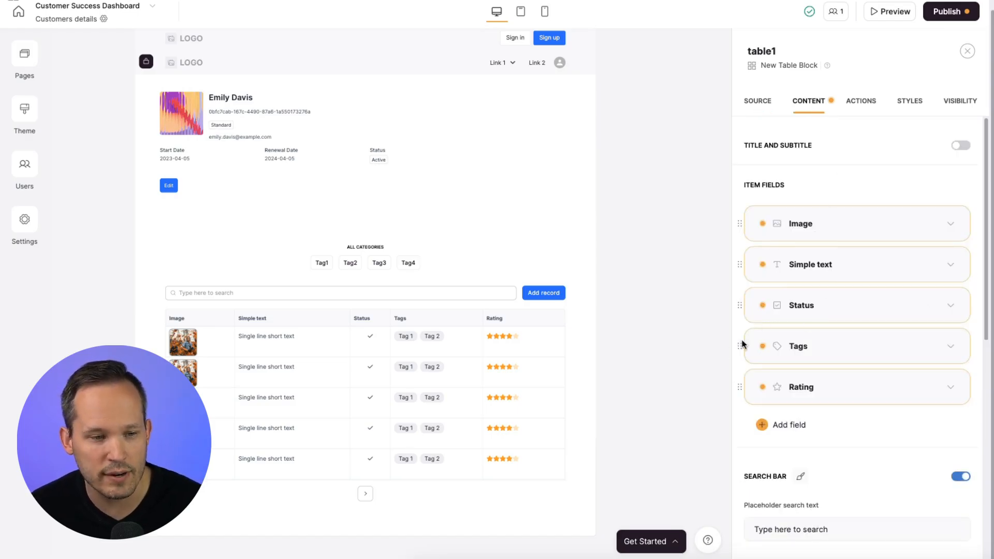
pyautogui.click(934, 224)
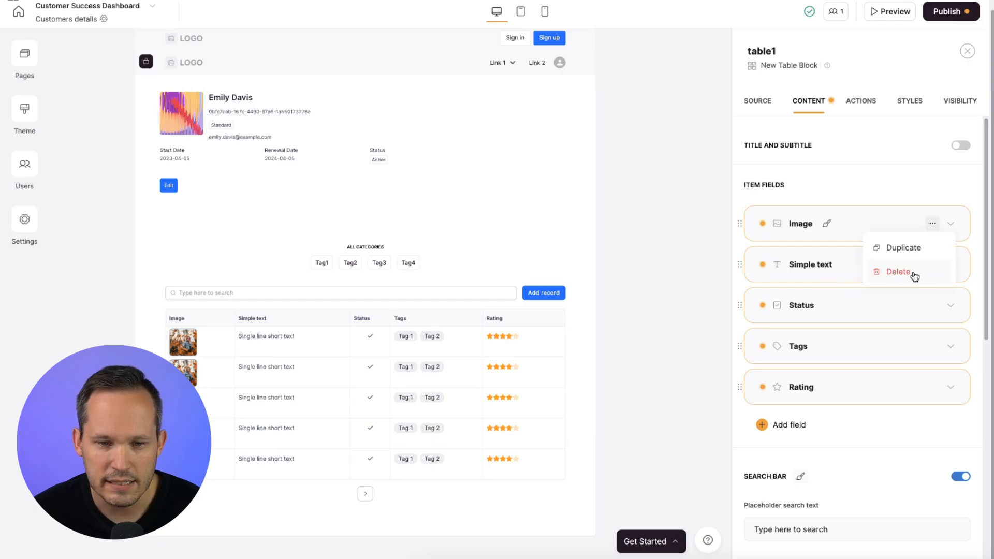
pyautogui.click(898, 271)
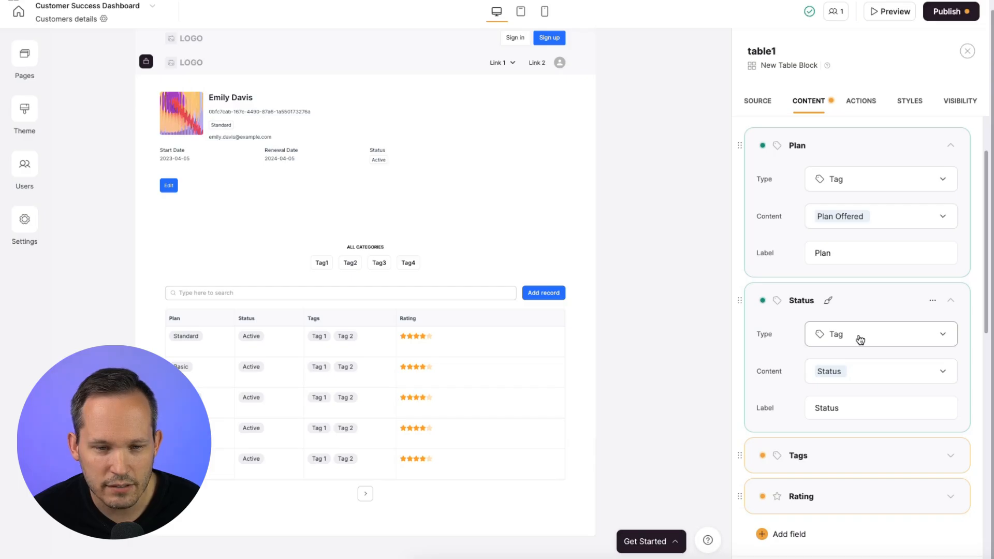
pyautogui.scroll(-3)
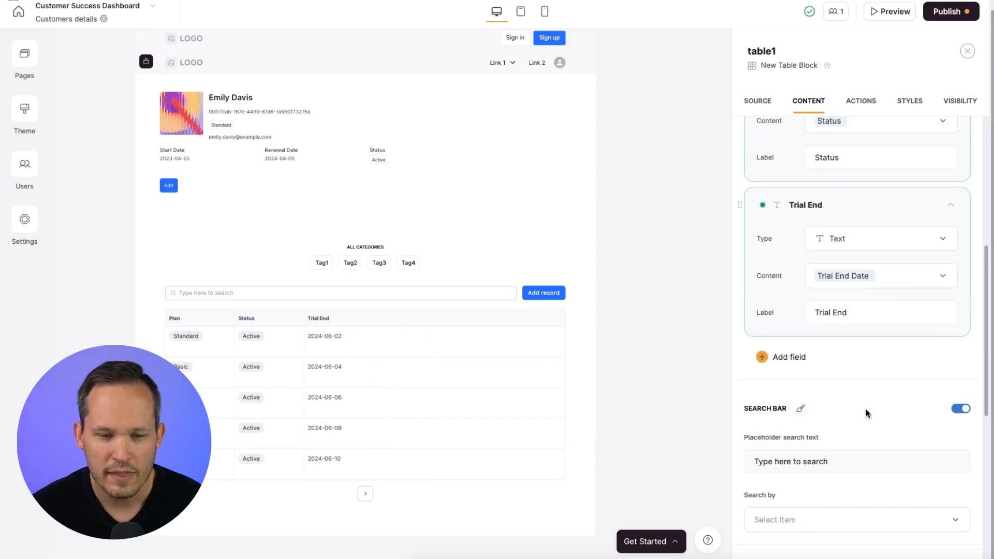
pyautogui.scroll(-3)
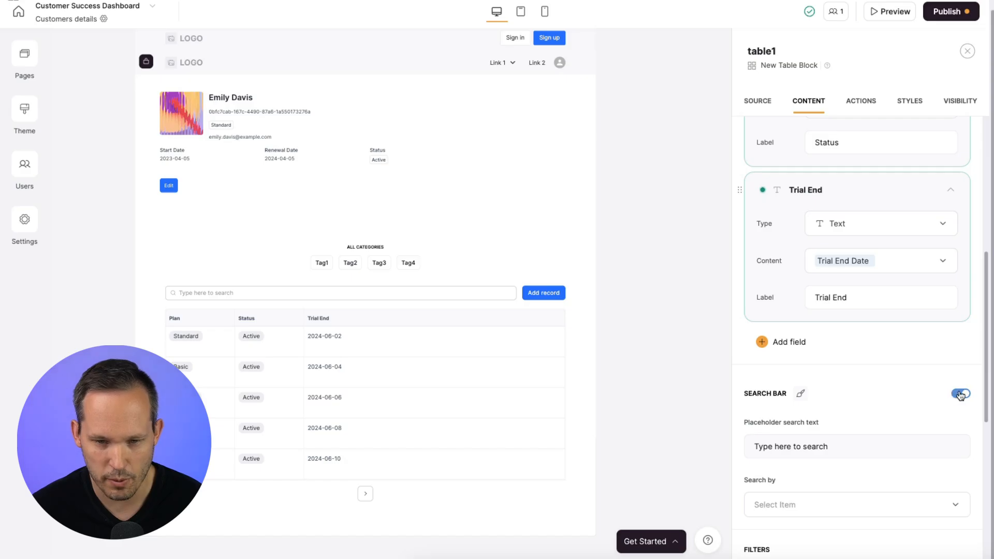
pyautogui.click(961, 393)
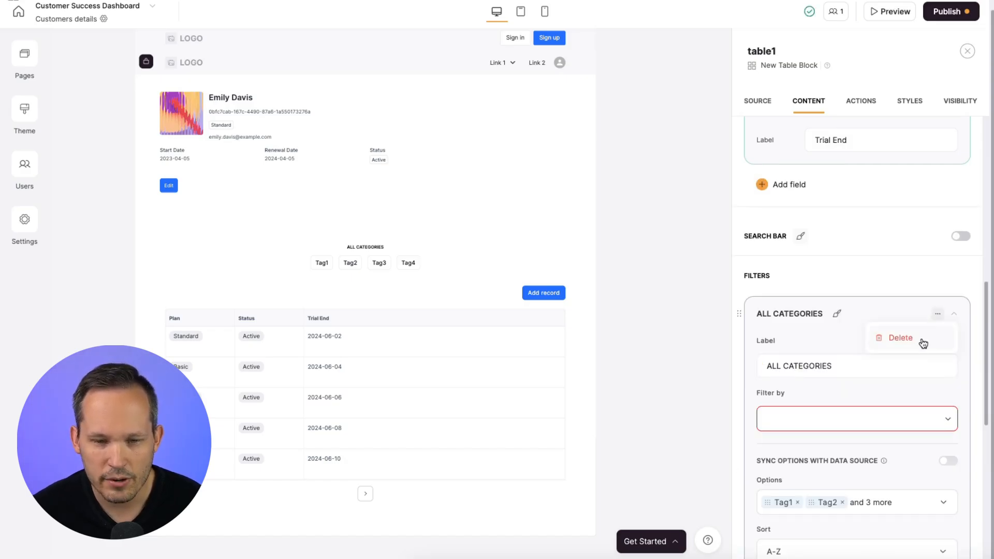
# - Delete the ALL CATEGORIES filter and Add record button, and show a 'Trials' title above the table
pyautogui.click(868, 100)
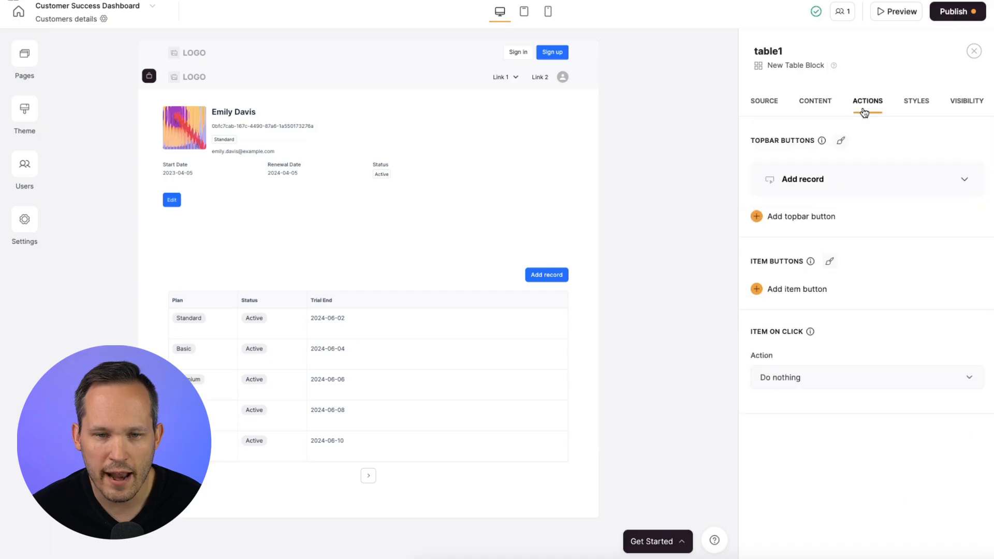
pyautogui.click(929, 179)
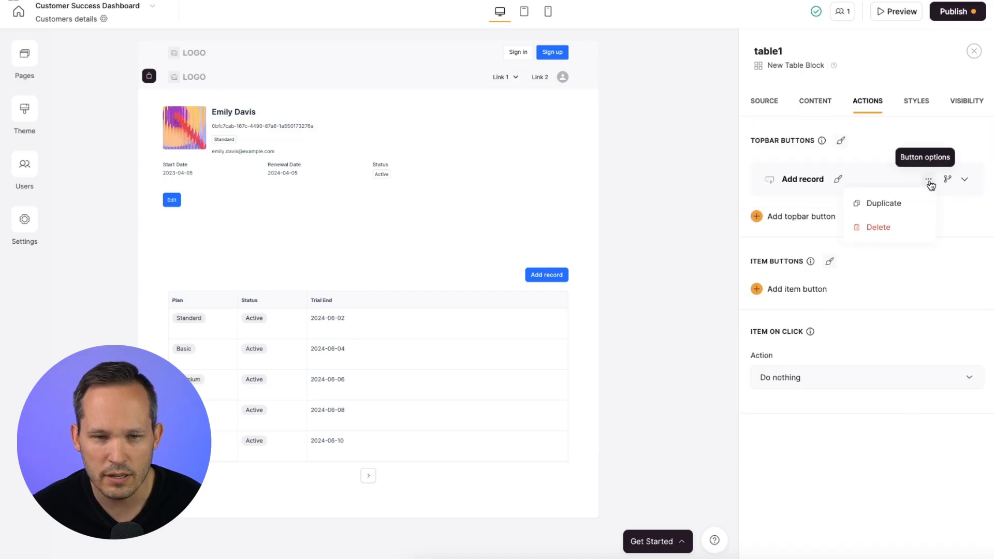
pyautogui.click(878, 227)
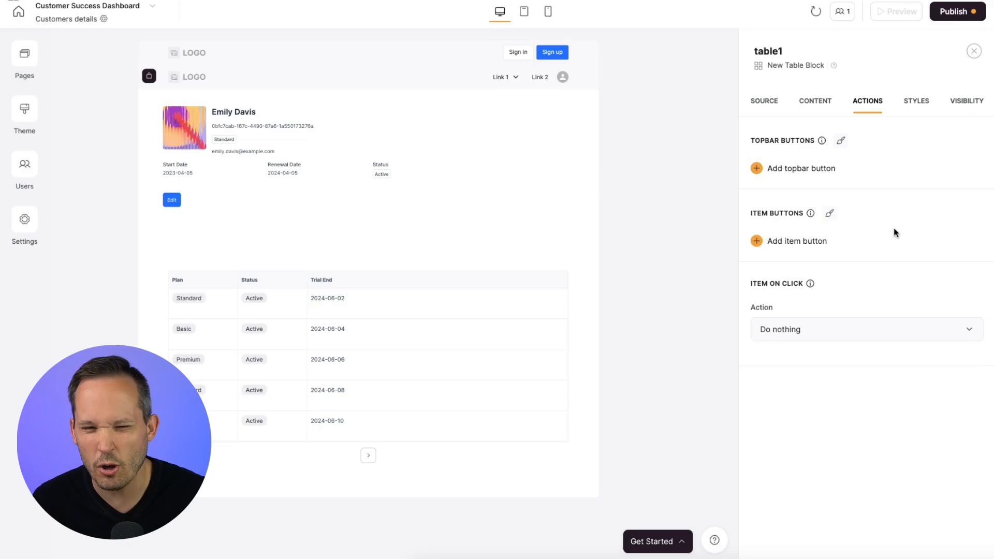
pyautogui.click(815, 100)
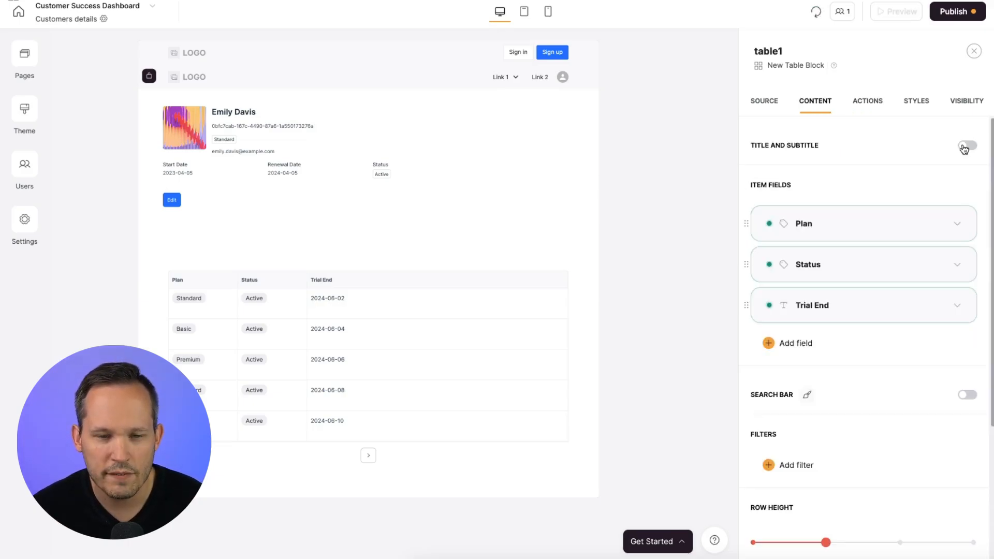
pyautogui.click(965, 145)
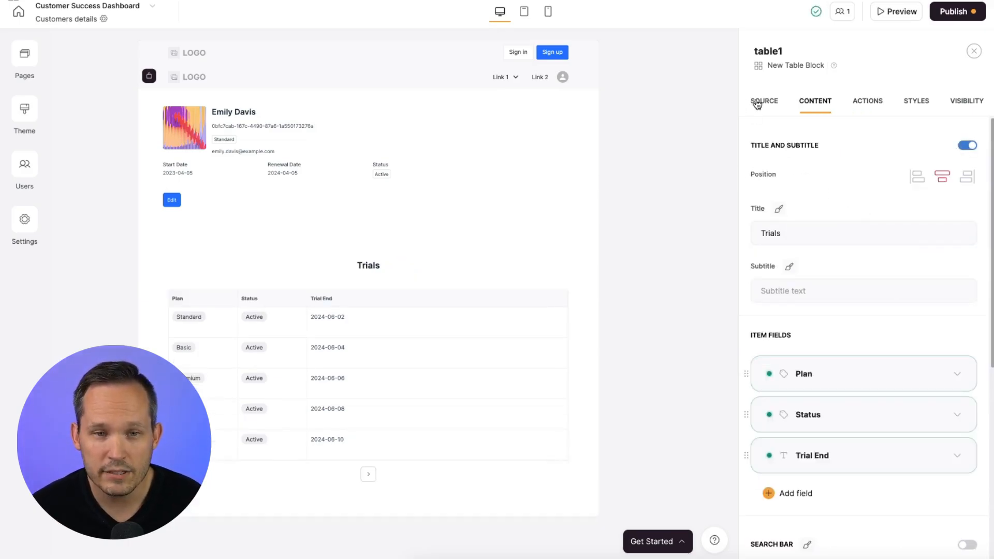
pyautogui.click(764, 101)
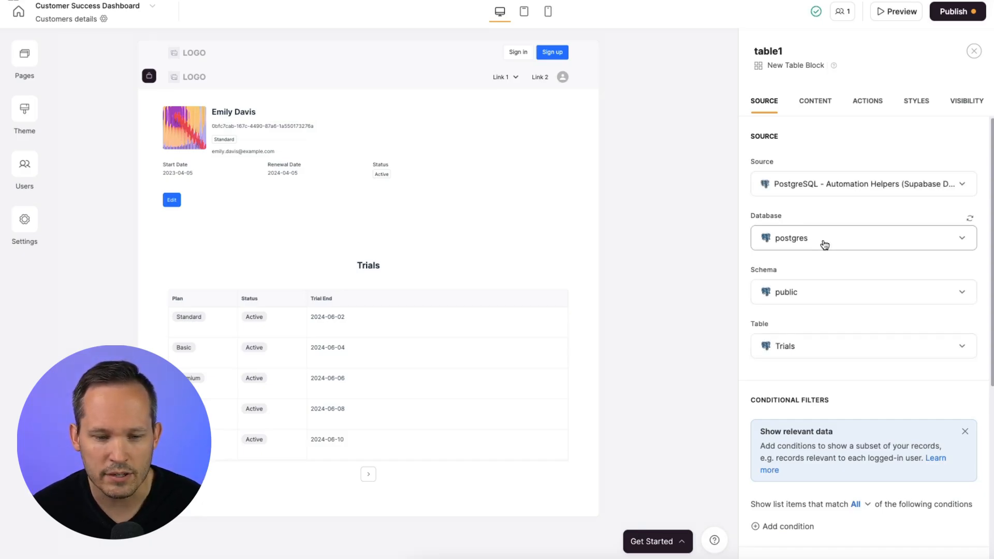
# - Add a conditional filter Customer ID Is Current record > Customer ID and check it in Preview
pyautogui.click(787, 526)
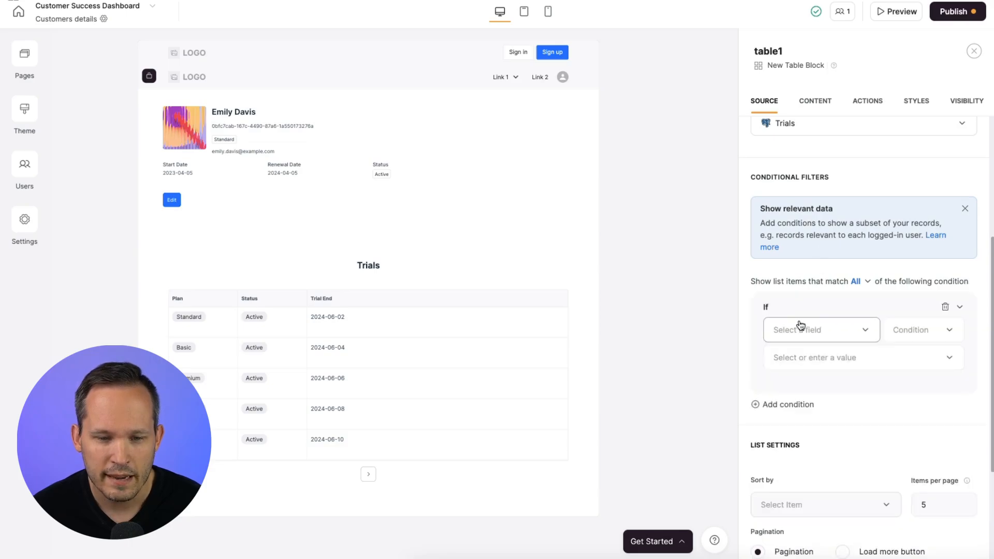
pyautogui.click(819, 329)
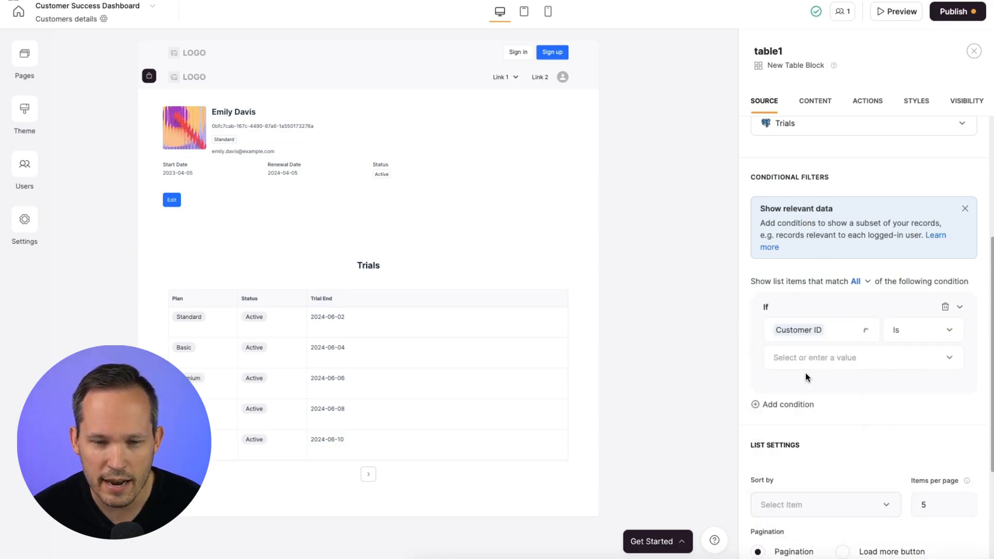
pyautogui.click(862, 357)
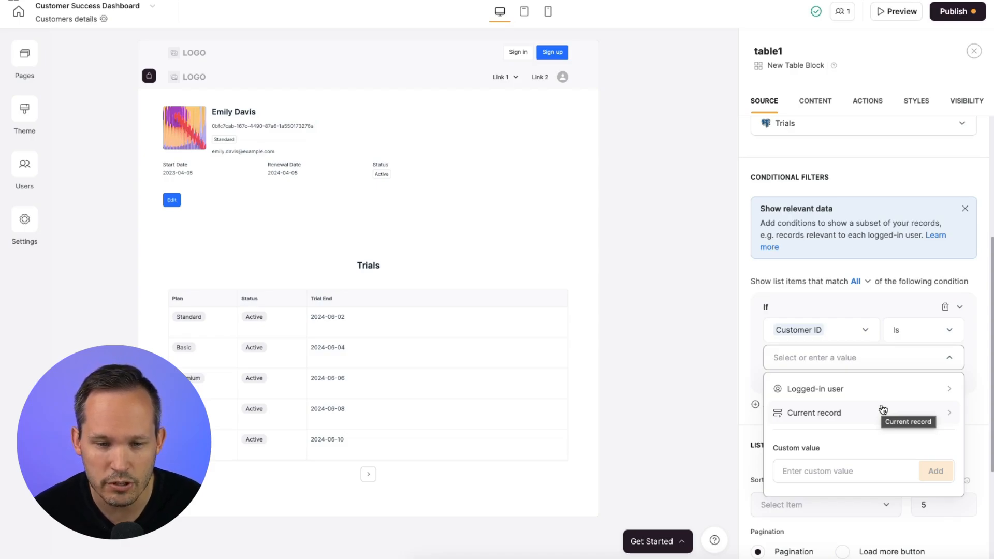
pyautogui.click(815, 413)
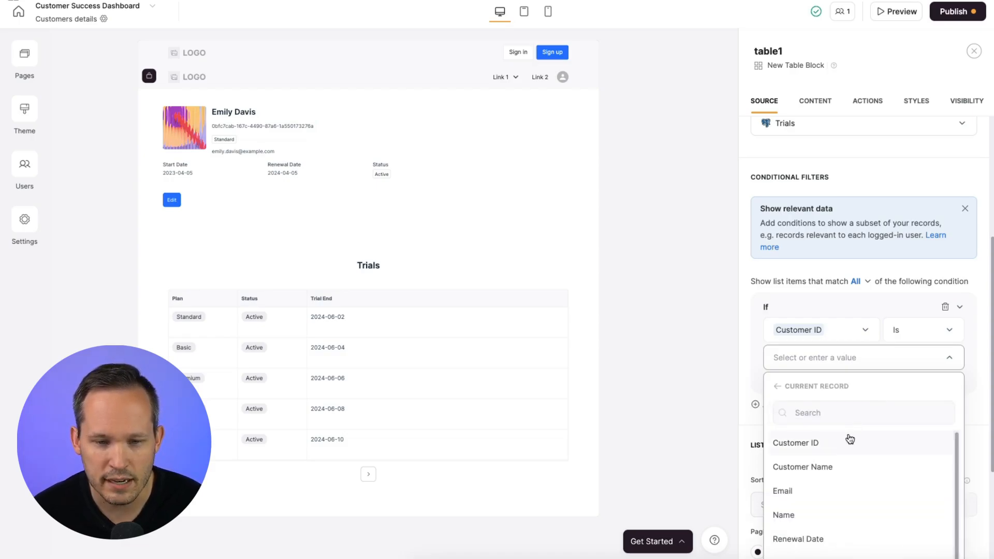
pyautogui.click(796, 443)
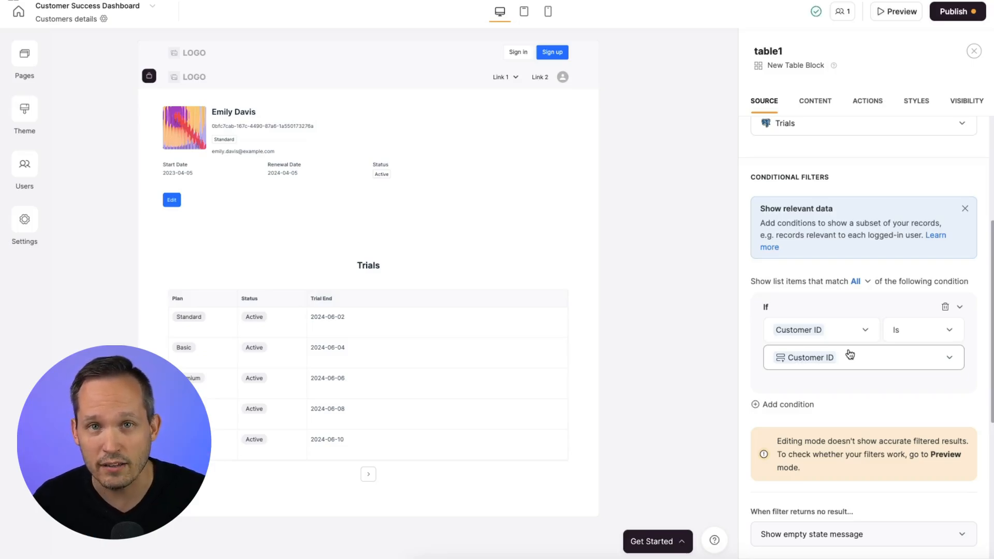
pyautogui.click(896, 11)
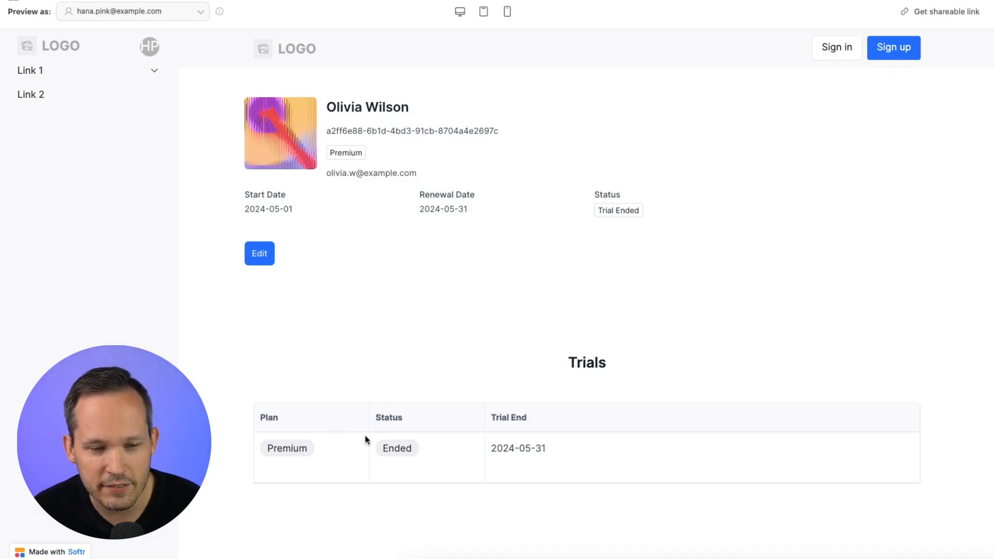
pyautogui.moveTo(347, 457)
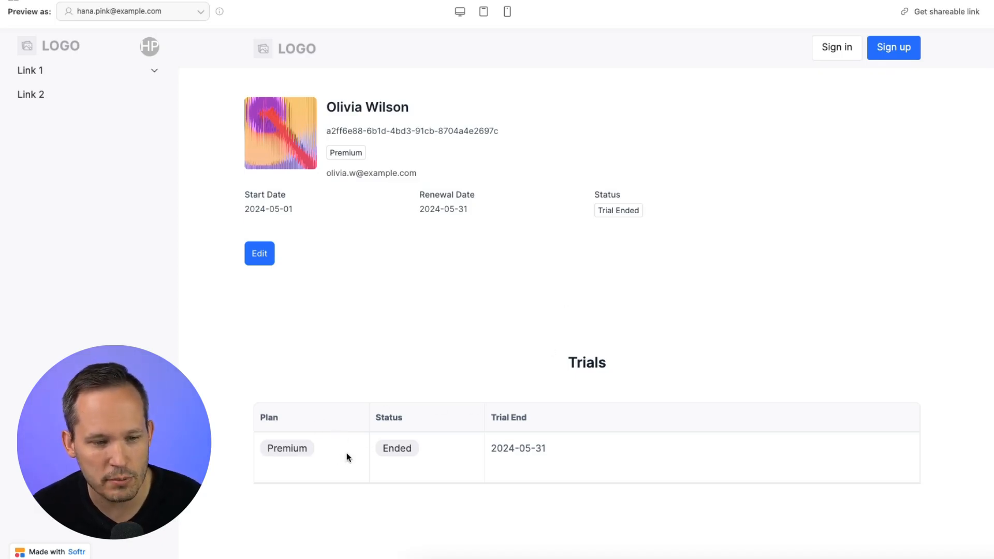
pyautogui.moveTo(539, 458)
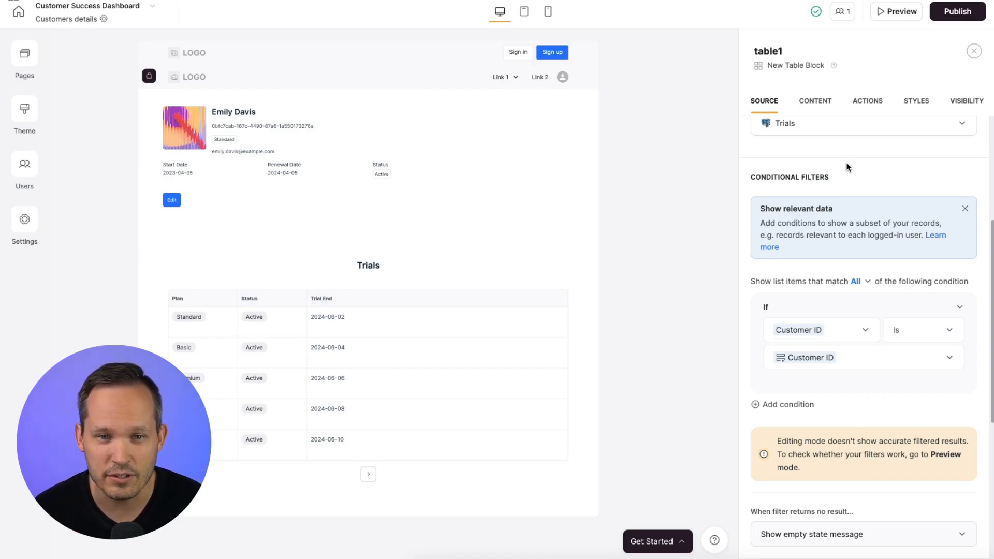
# - Add a one-click update row button 'Extend Trial' that updates Status and Trial End Date, then preview
pyautogui.click(868, 101)
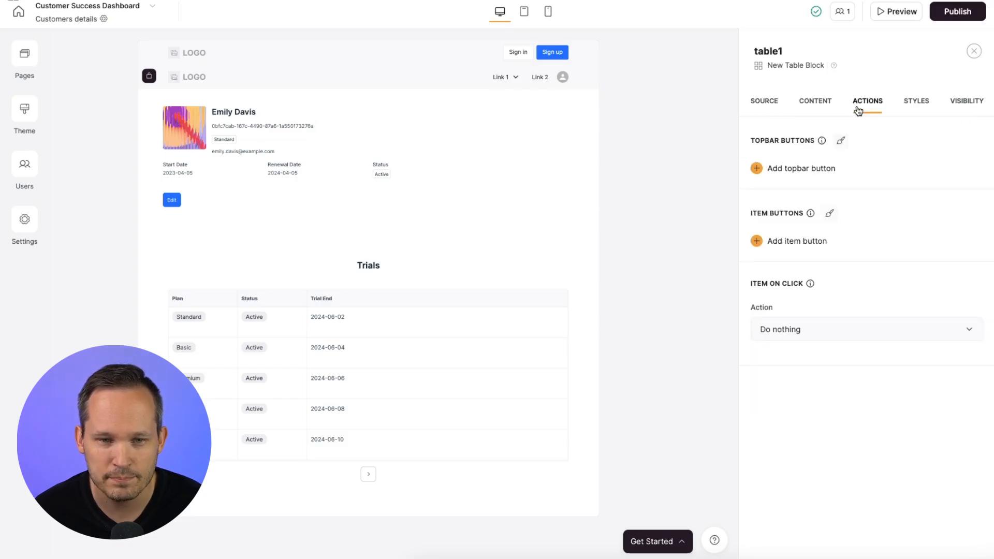
pyautogui.moveTo(657, 299)
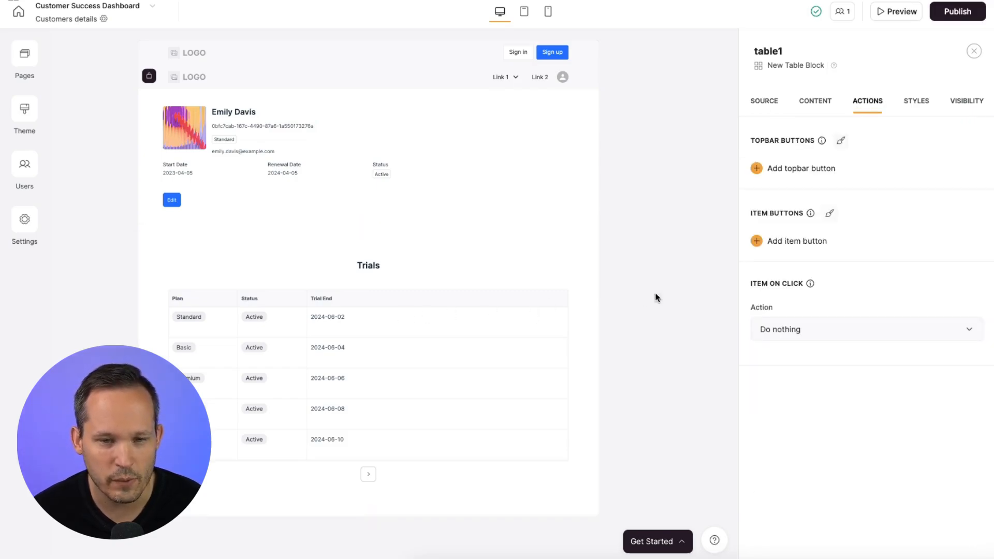
pyautogui.click(797, 242)
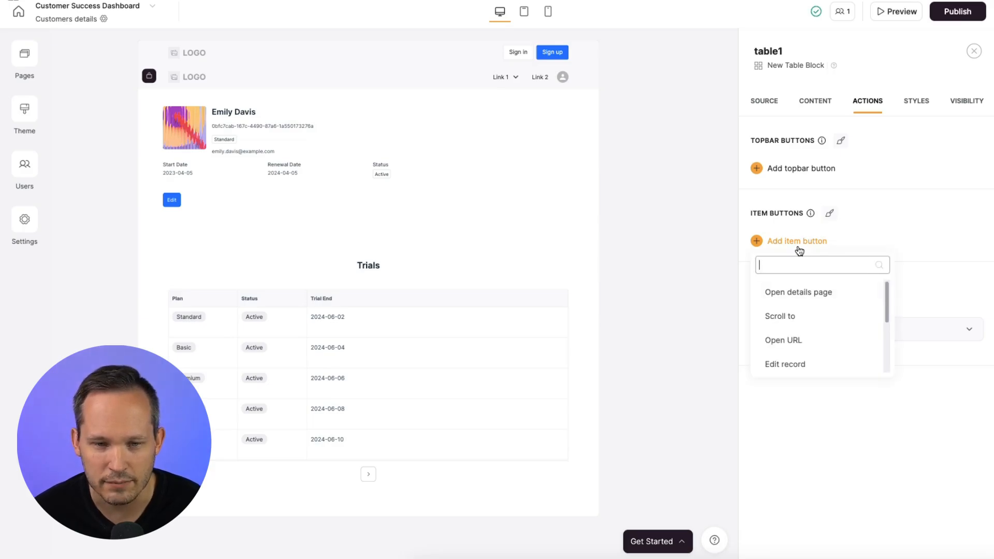
pyautogui.scroll(-3)
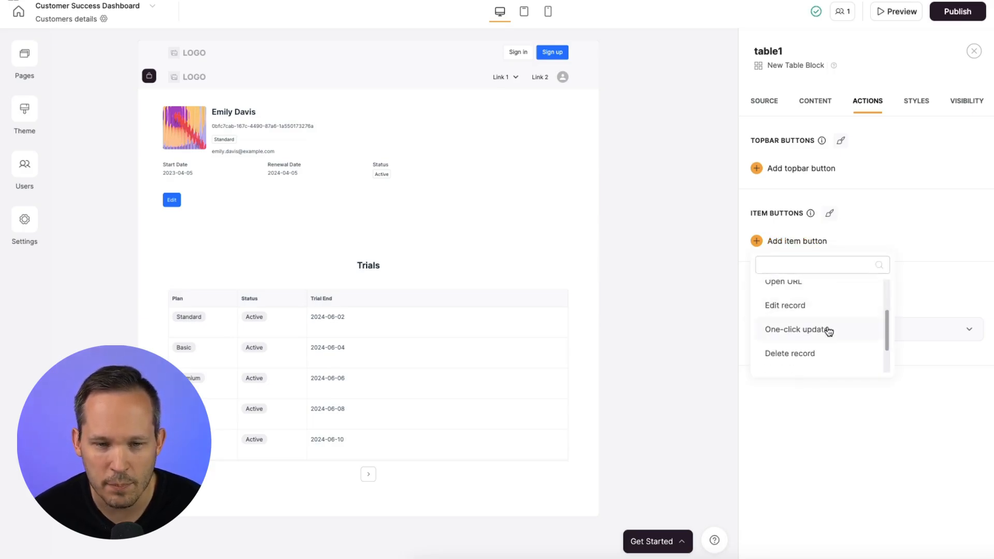
pyautogui.click(807, 329)
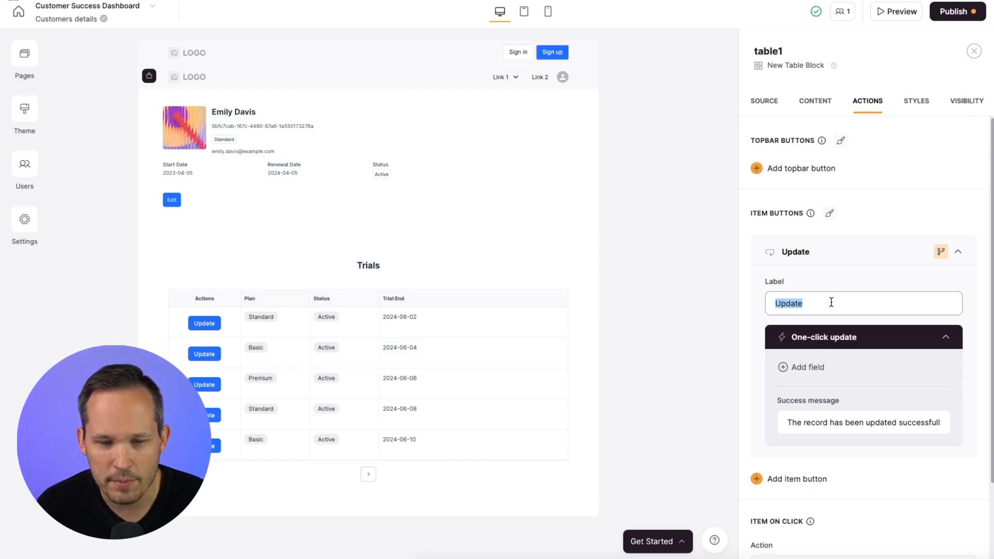
pyautogui.write('Extend Trial')
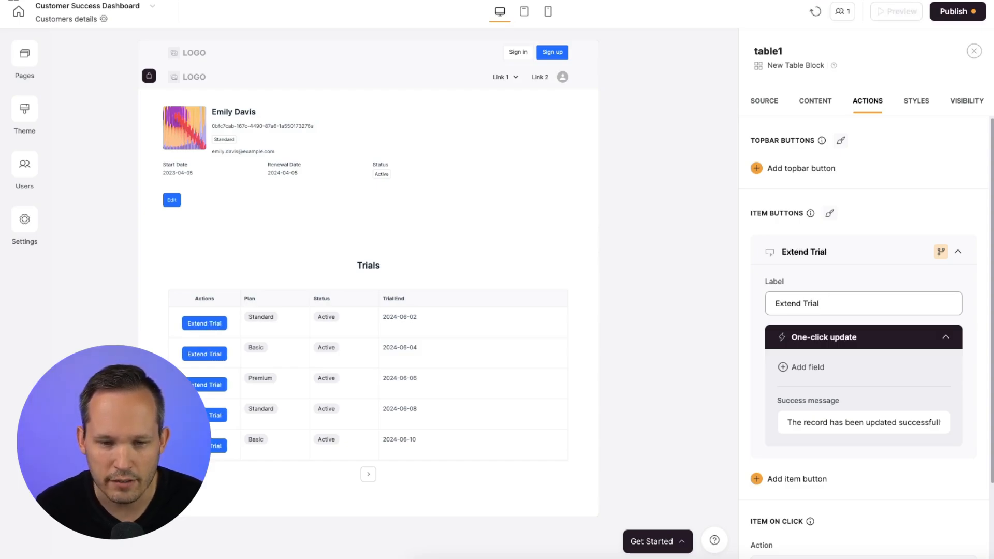
pyautogui.click(804, 366)
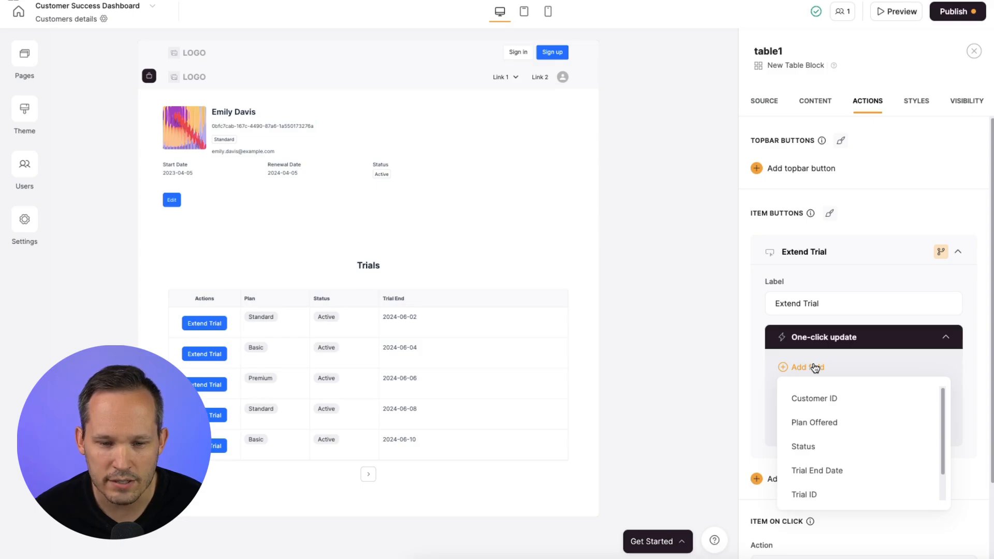
pyautogui.click(803, 446)
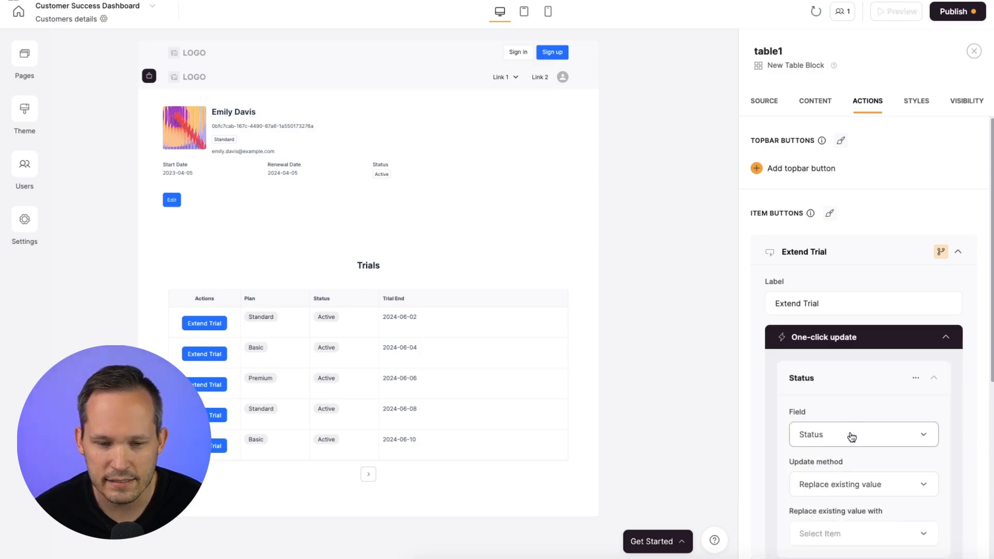
pyautogui.click(861, 434)
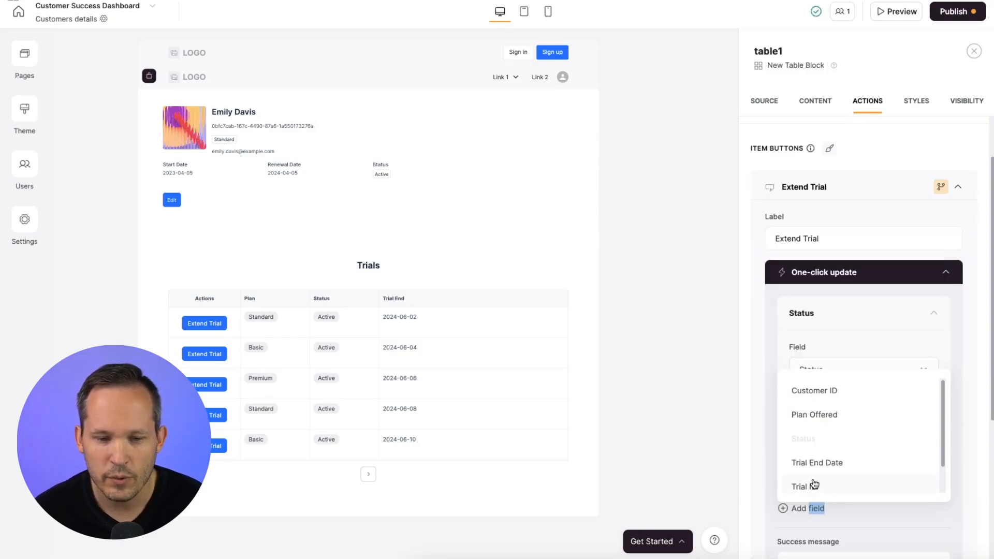
pyautogui.click(897, 11)
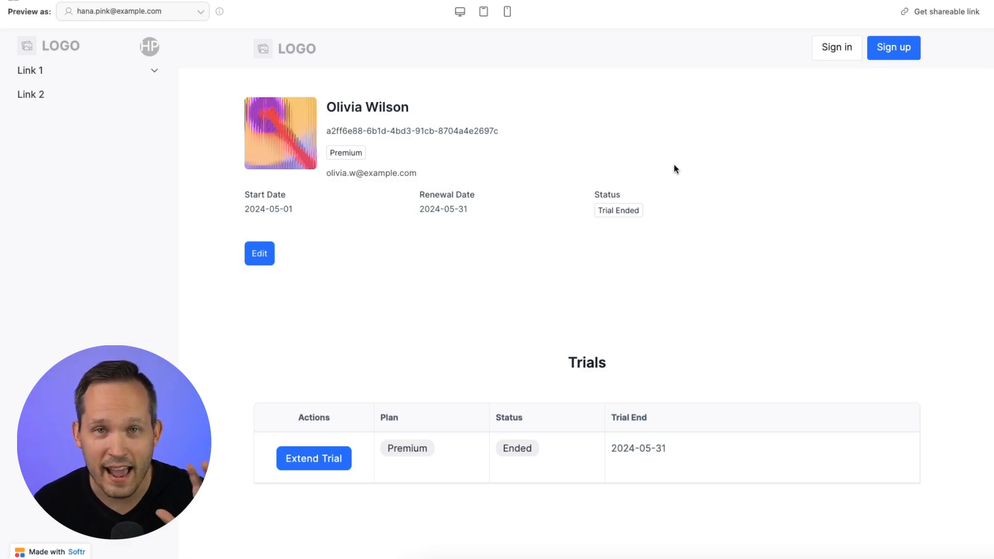
pyautogui.moveTo(334, 464)
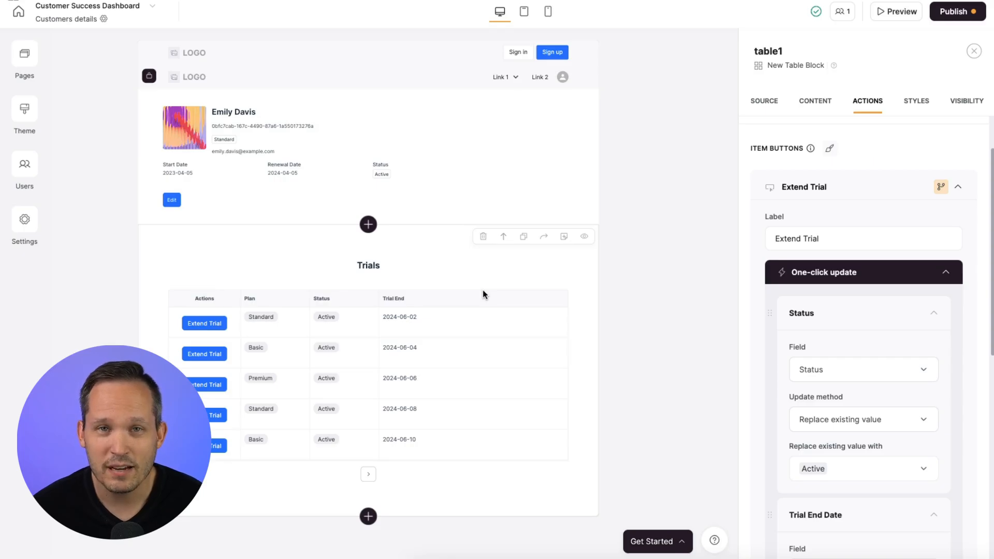
pyautogui.moveTo(367, 516)
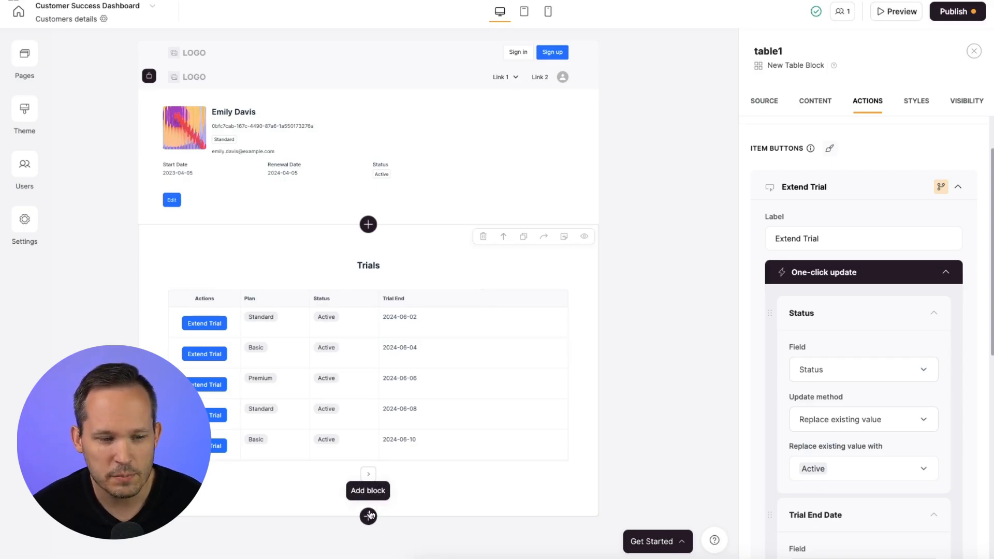
# - Add a second Table block below Trials sourced from the Transactions table
pyautogui.click(368, 516)
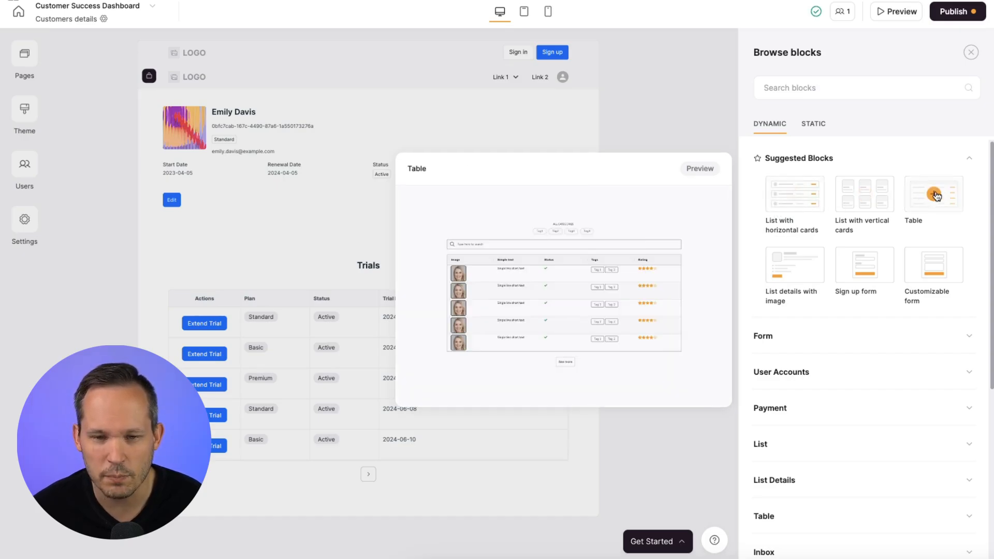
pyautogui.click(934, 193)
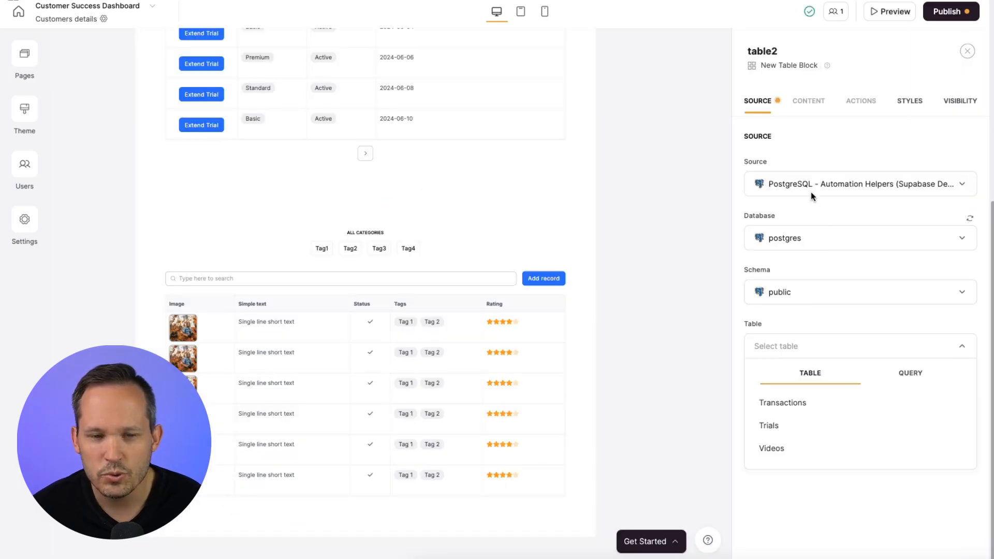
pyautogui.moveTo(793, 326)
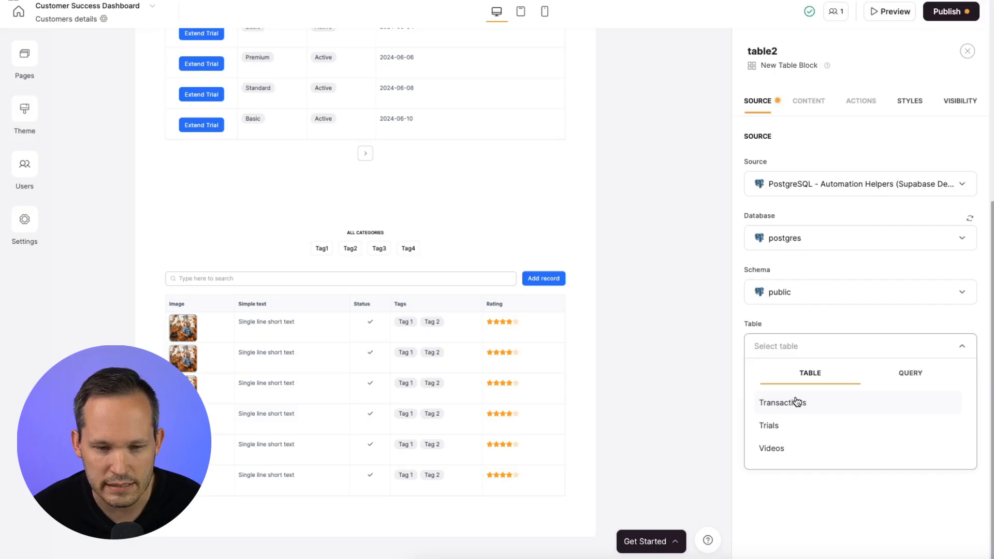
pyautogui.click(783, 402)
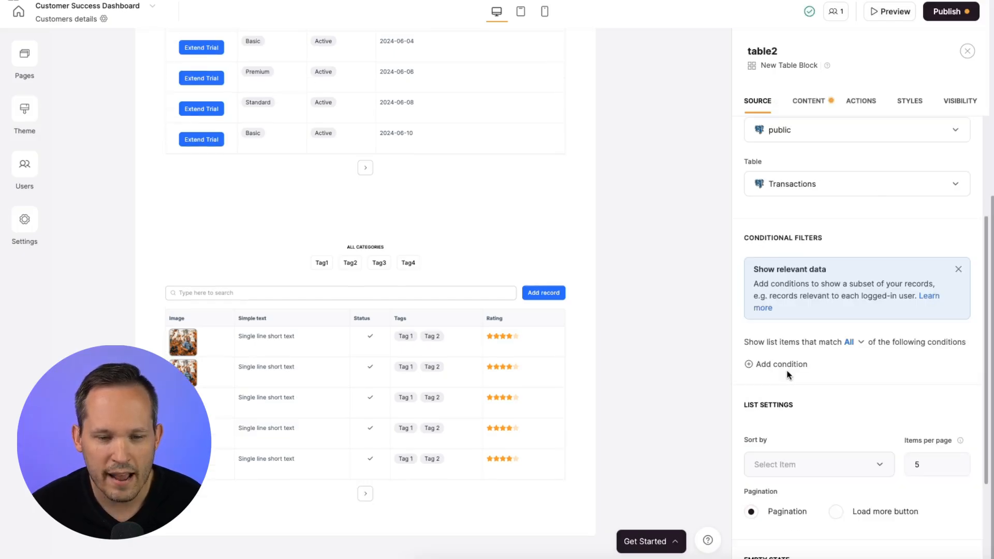
# - Filter the transactions to Customer_ID matching the current record's Customer ID
pyautogui.click(781, 364)
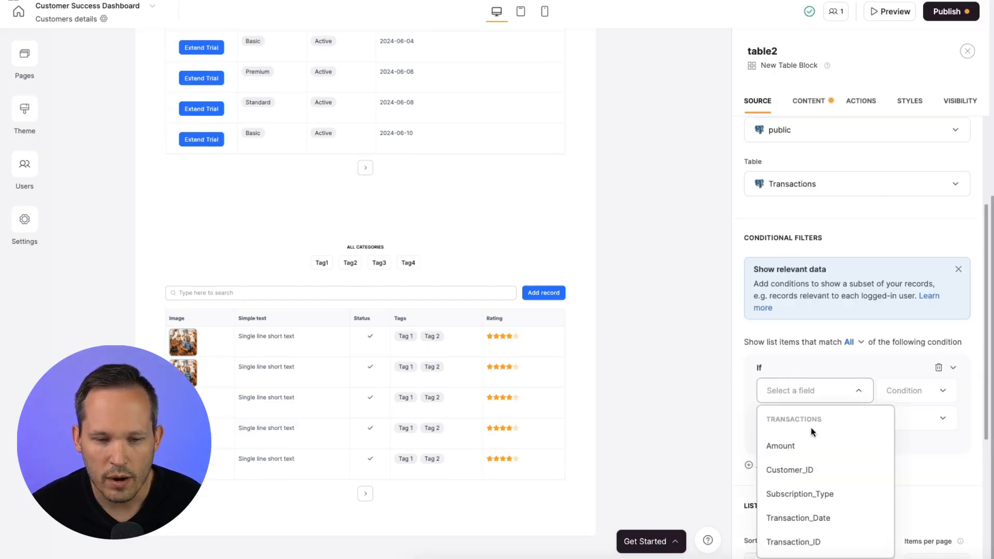
pyautogui.click(790, 470)
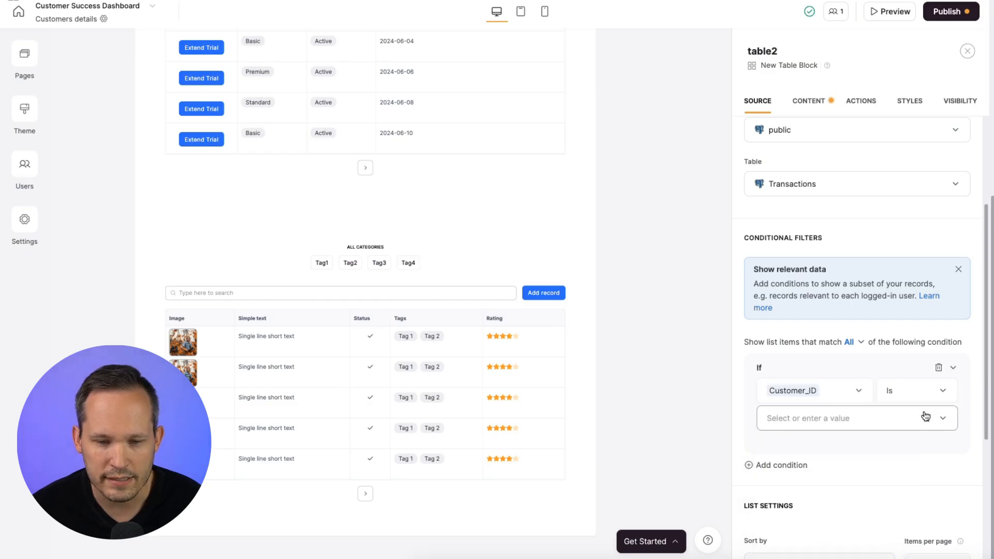
pyautogui.click(852, 418)
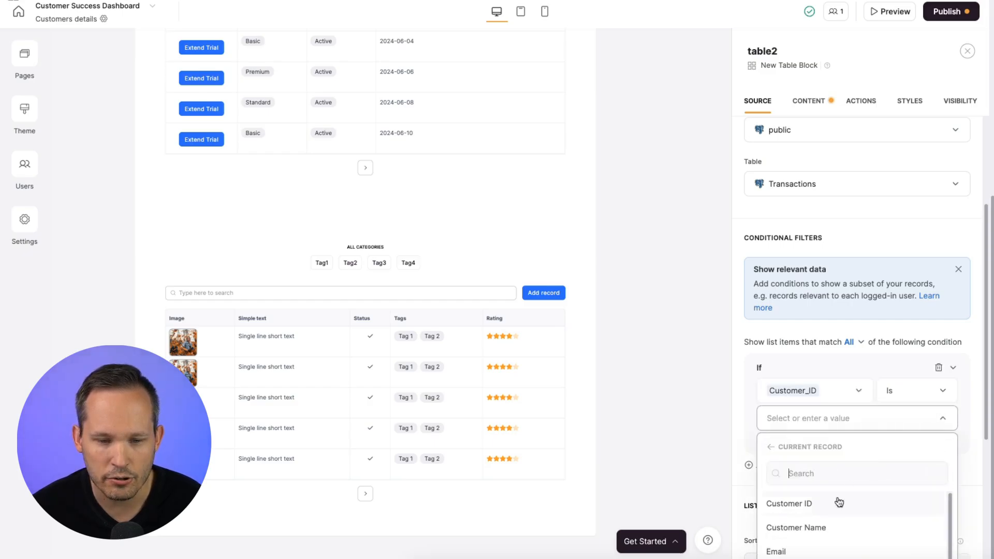
pyautogui.click(809, 101)
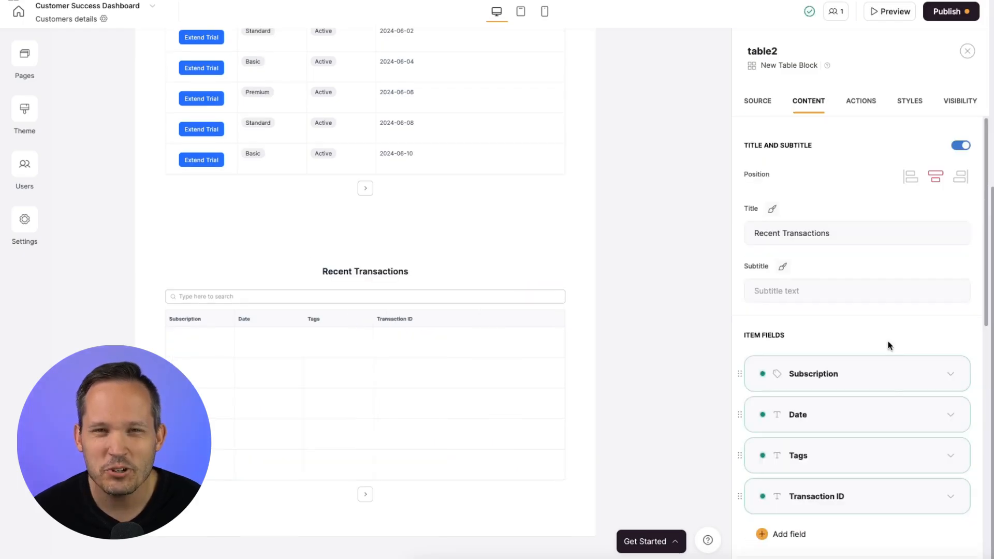
pyautogui.moveTo(889, 453)
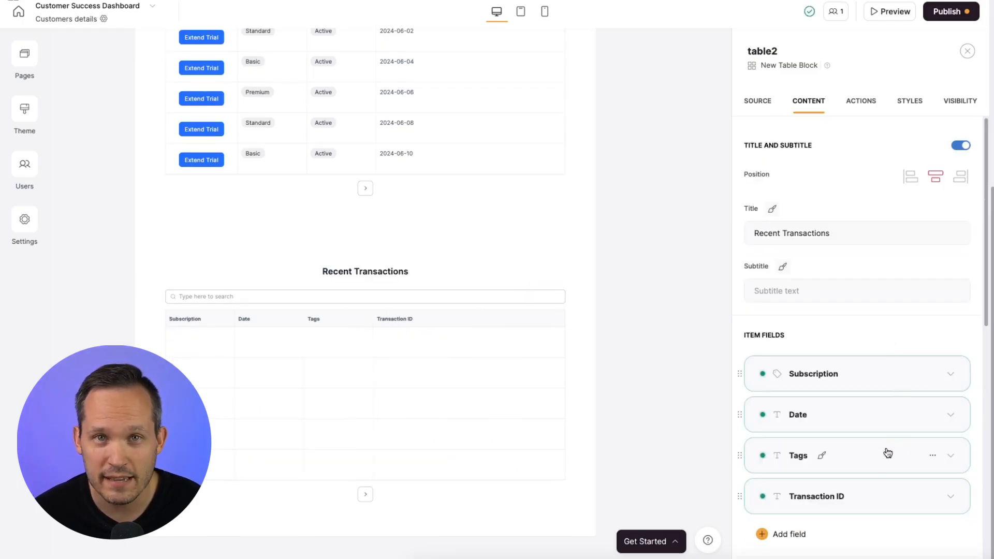
pyautogui.click(889, 10)
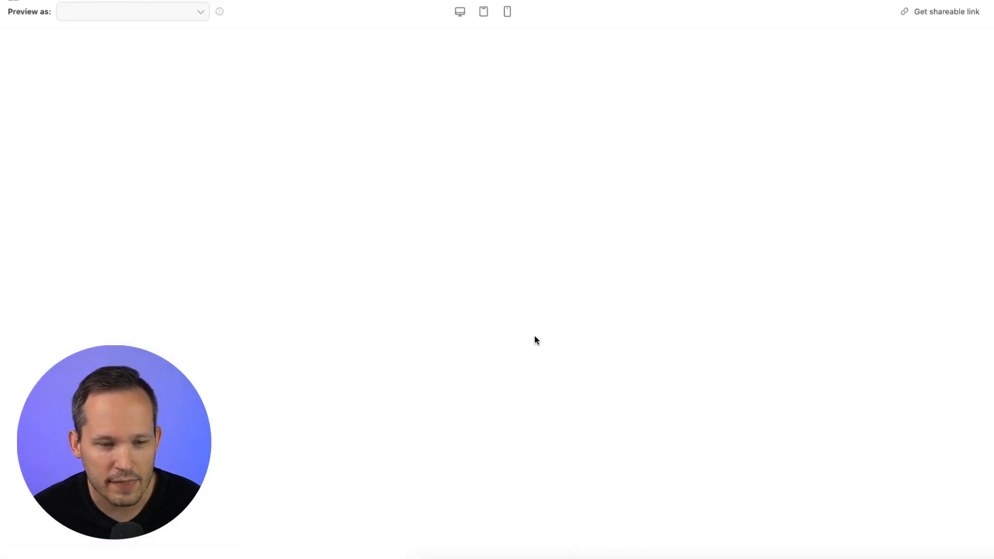
pyautogui.click(131, 11)
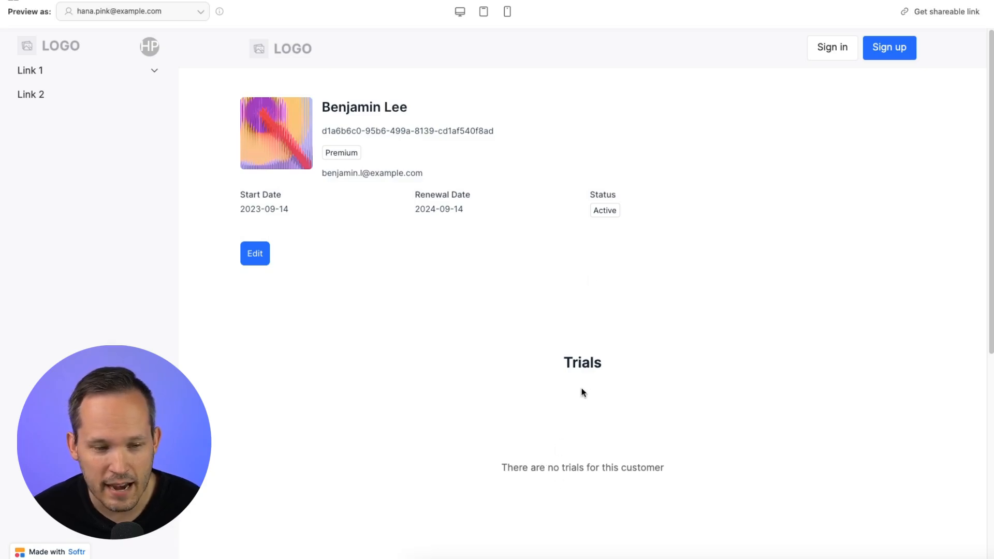
pyautogui.scroll(-3)
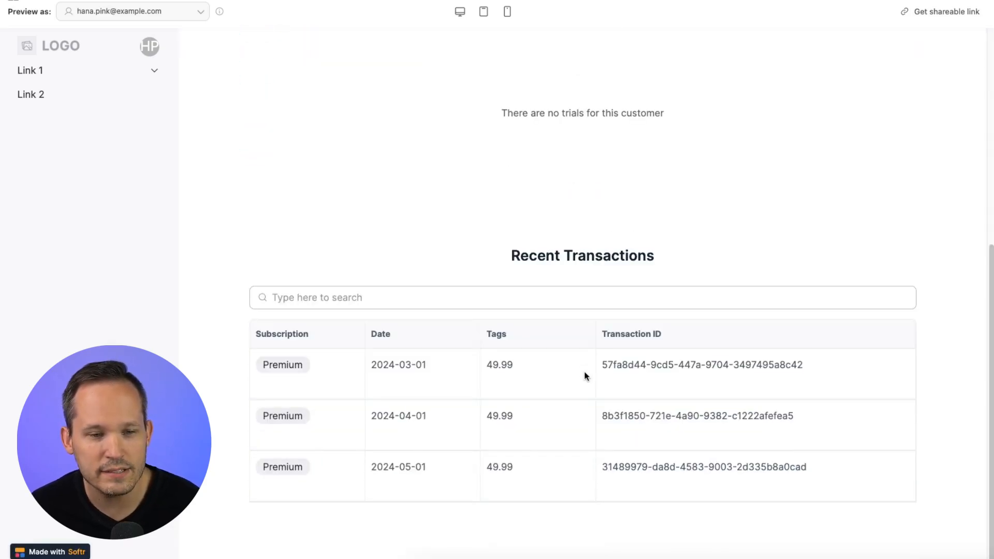
pyautogui.moveTo(380, 375)
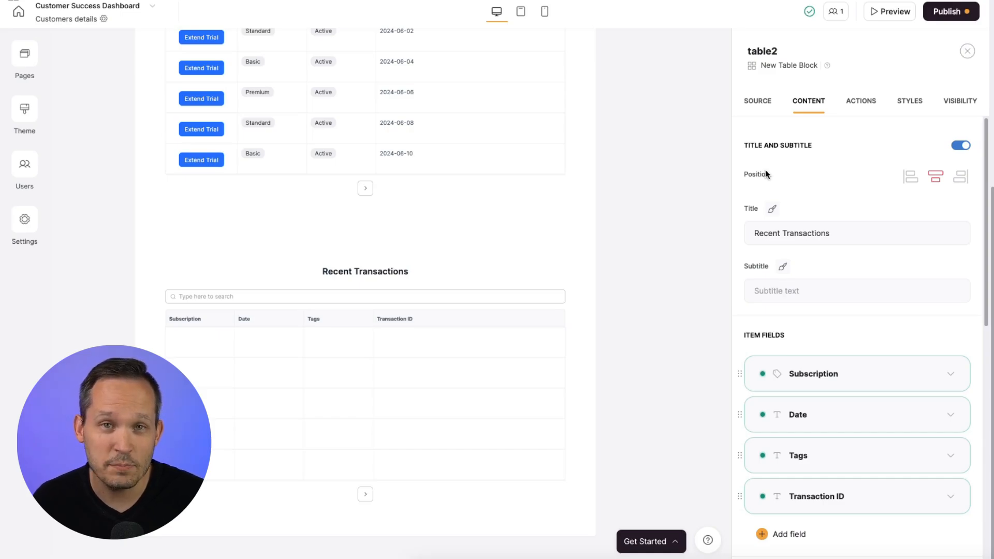
pyautogui.moveTo(802, 171)
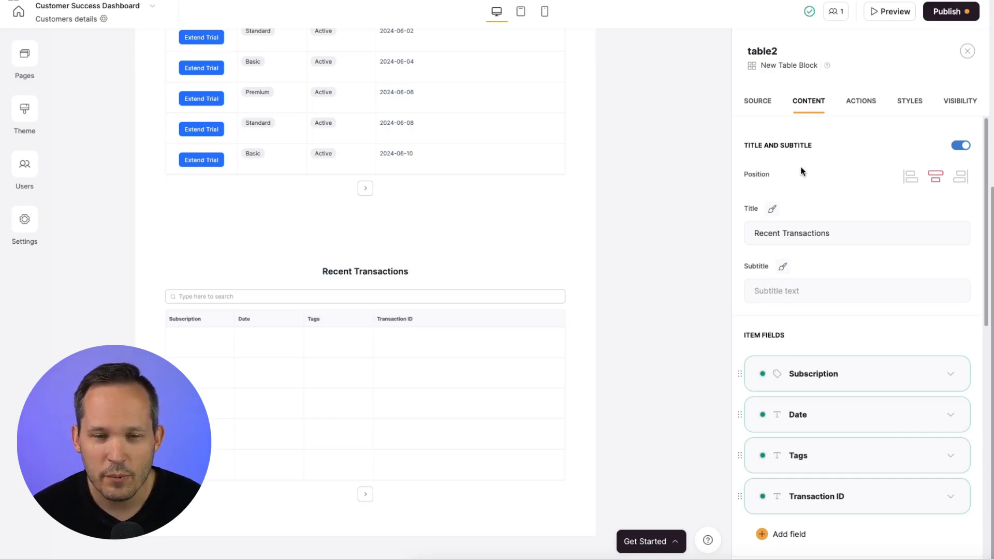
# - Add a Call API row button labelled 'Issue Refund' to Recent Transactions and preview the page
pyautogui.click(861, 100)
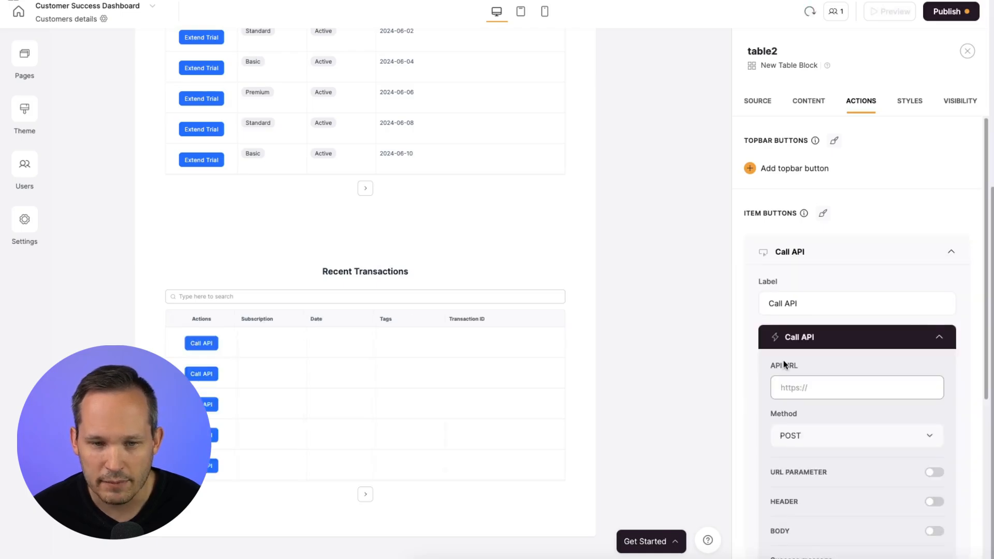
pyautogui.write('Issue Refu')
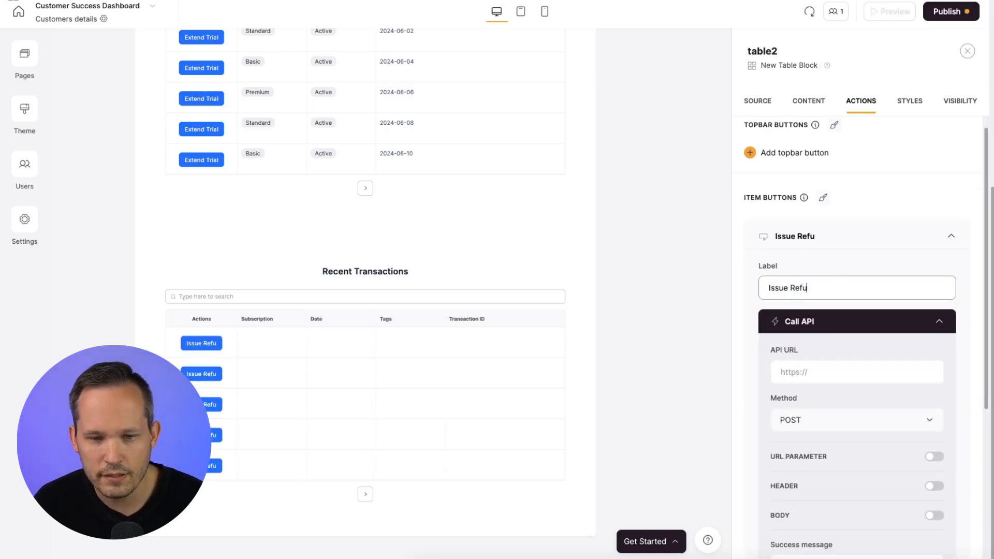
pyautogui.write('nd')
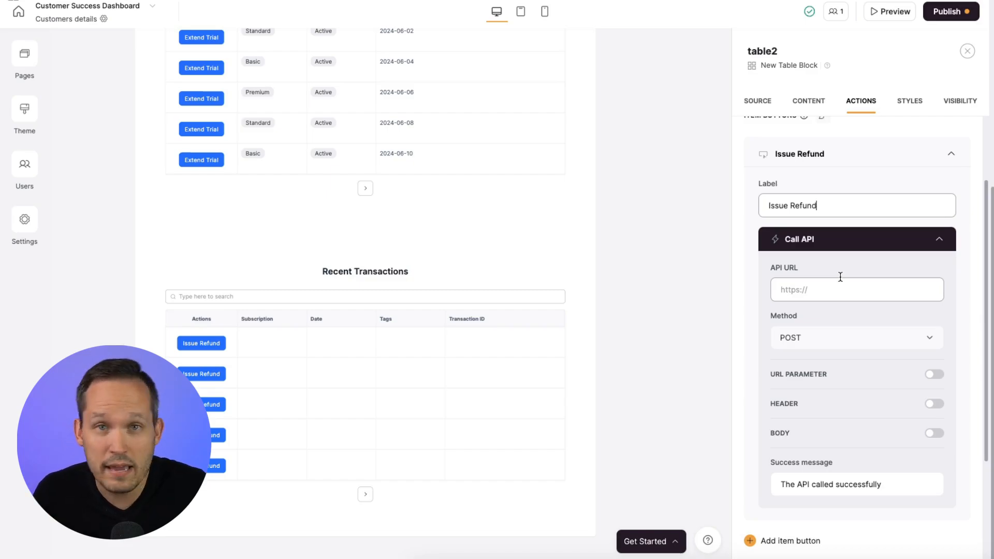
pyautogui.click(889, 10)
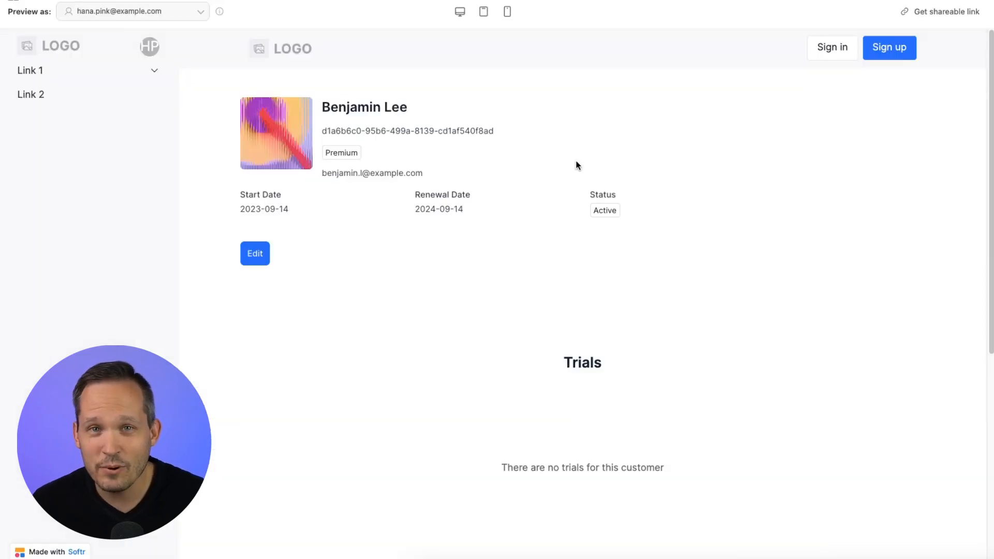
pyautogui.moveTo(542, 184)
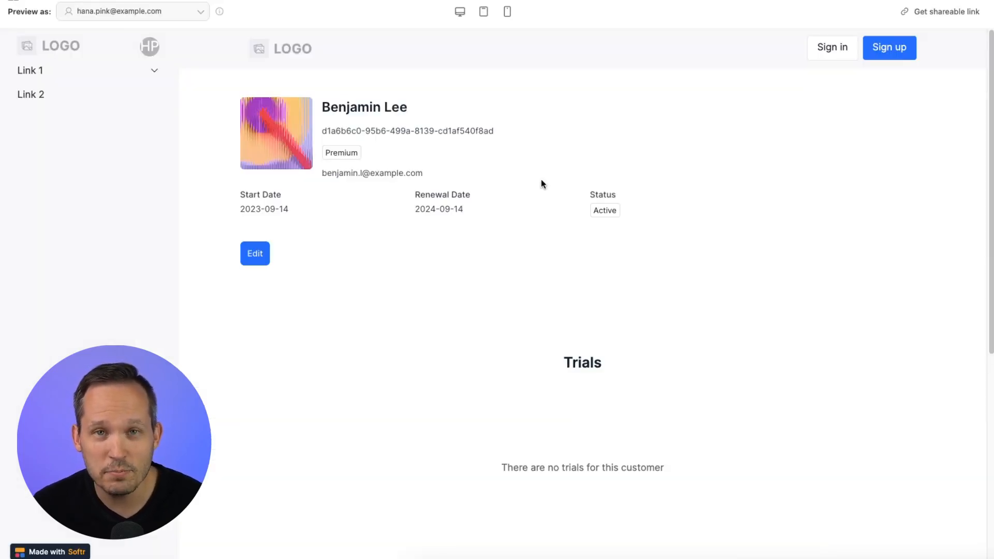
pyautogui.scroll(-3)
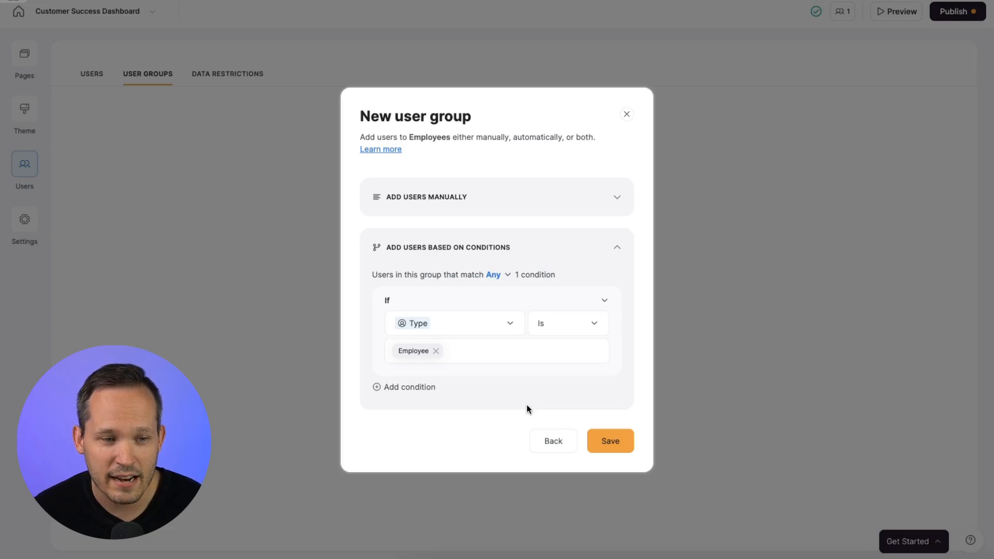
pyautogui.moveTo(534, 347)
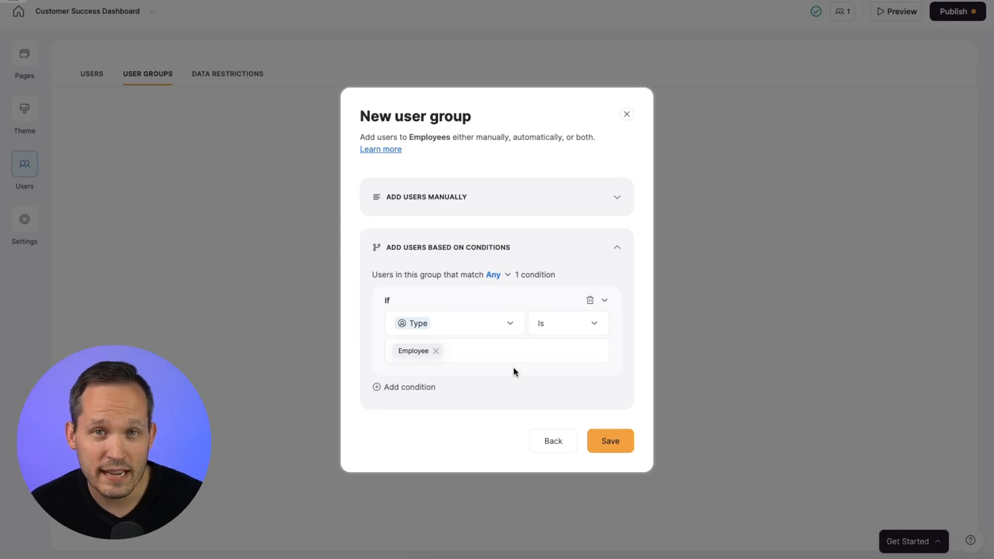
pyautogui.moveTo(495, 331)
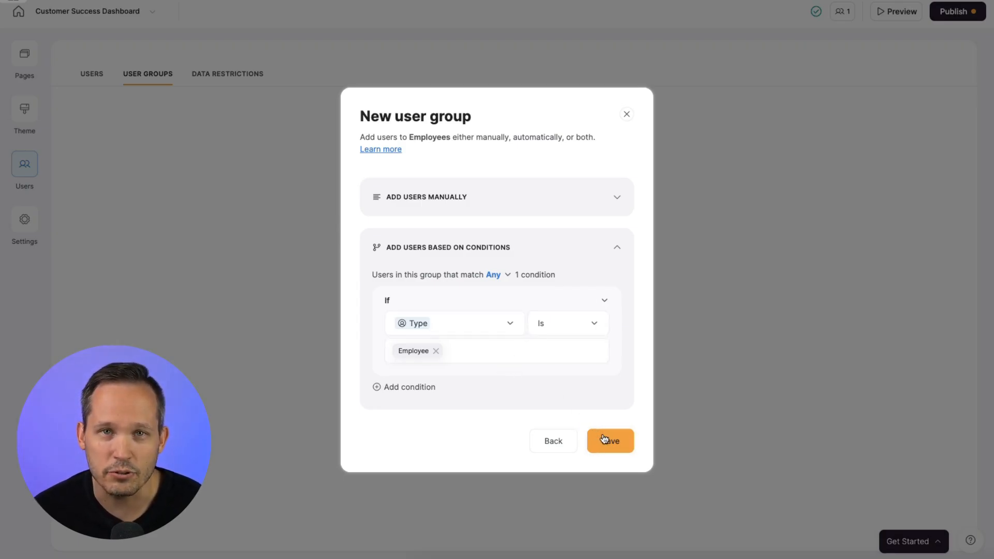
# - Save the Employees user group (Type is Employee) and return to the Customers details page
pyautogui.click(609, 441)
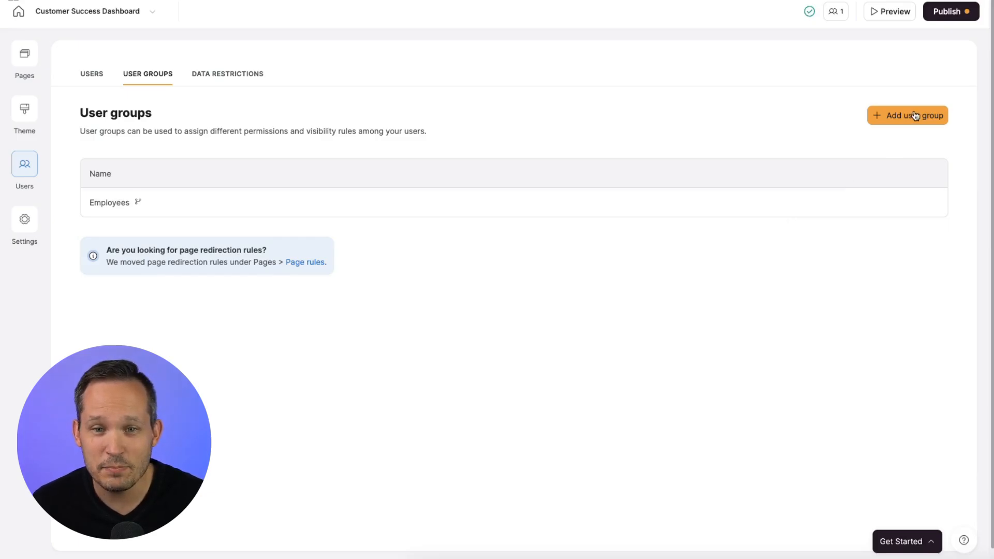
pyautogui.click(907, 115)
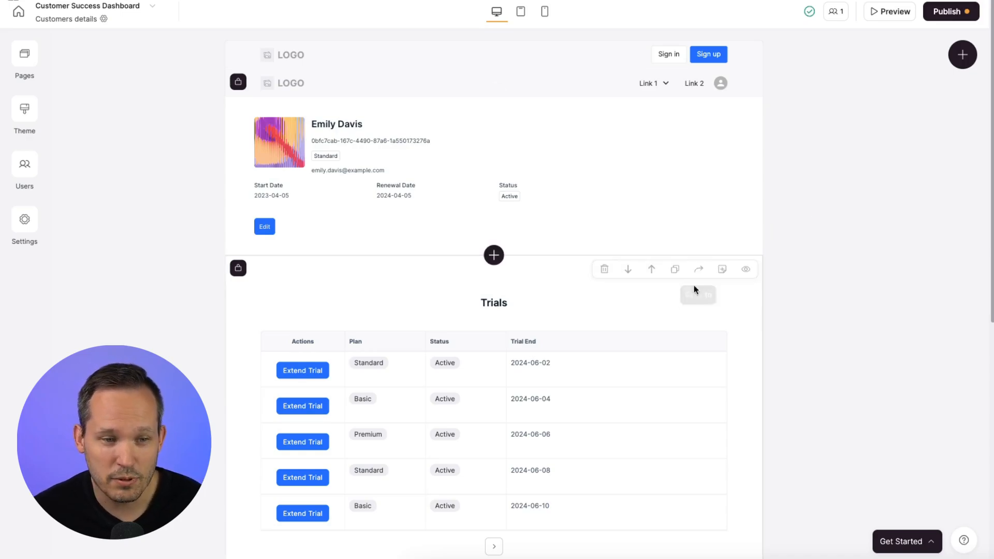
pyautogui.moveTo(624, 354)
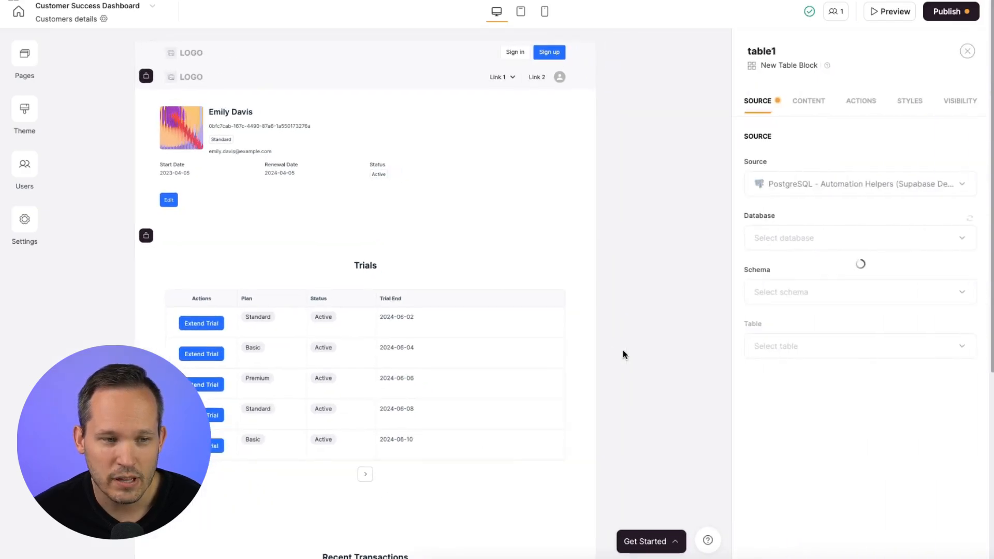
# - Restrict the Trials table's visibility to logged-in users in the Employees group
pyautogui.click(961, 100)
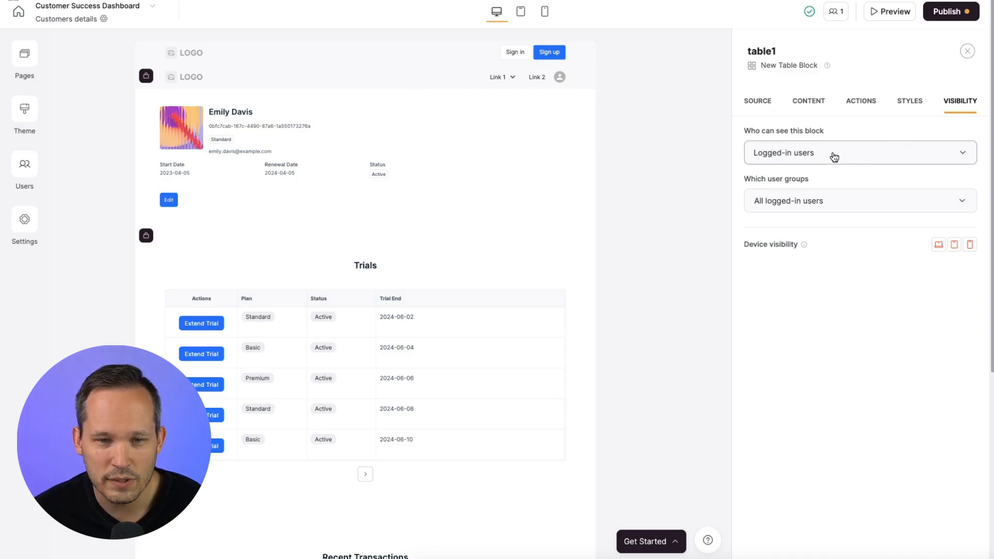
pyautogui.click(856, 200)
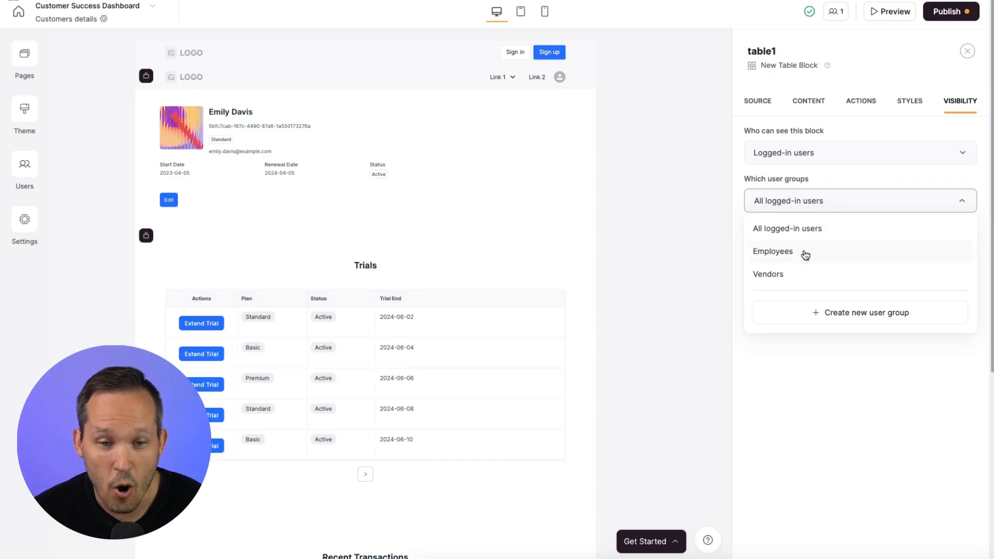
pyautogui.click(773, 251)
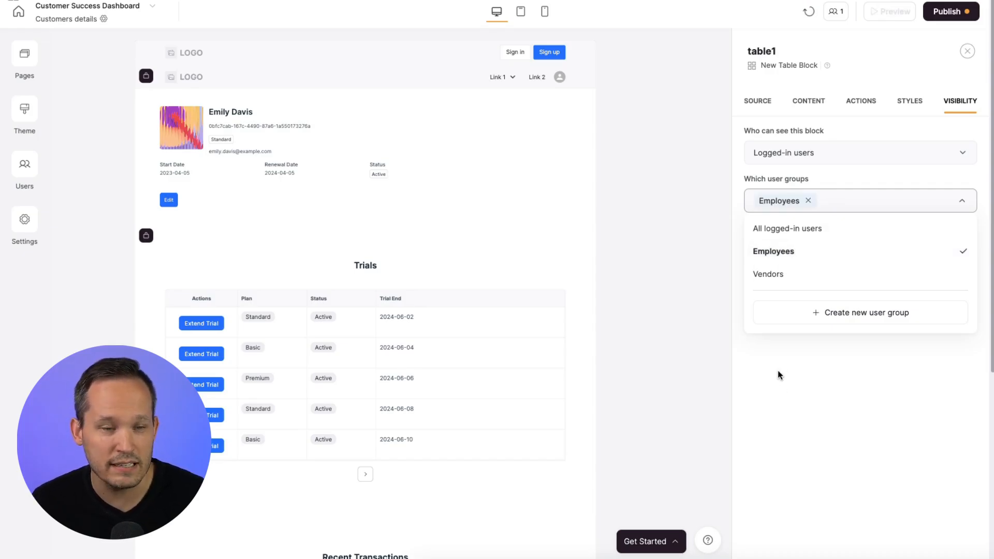